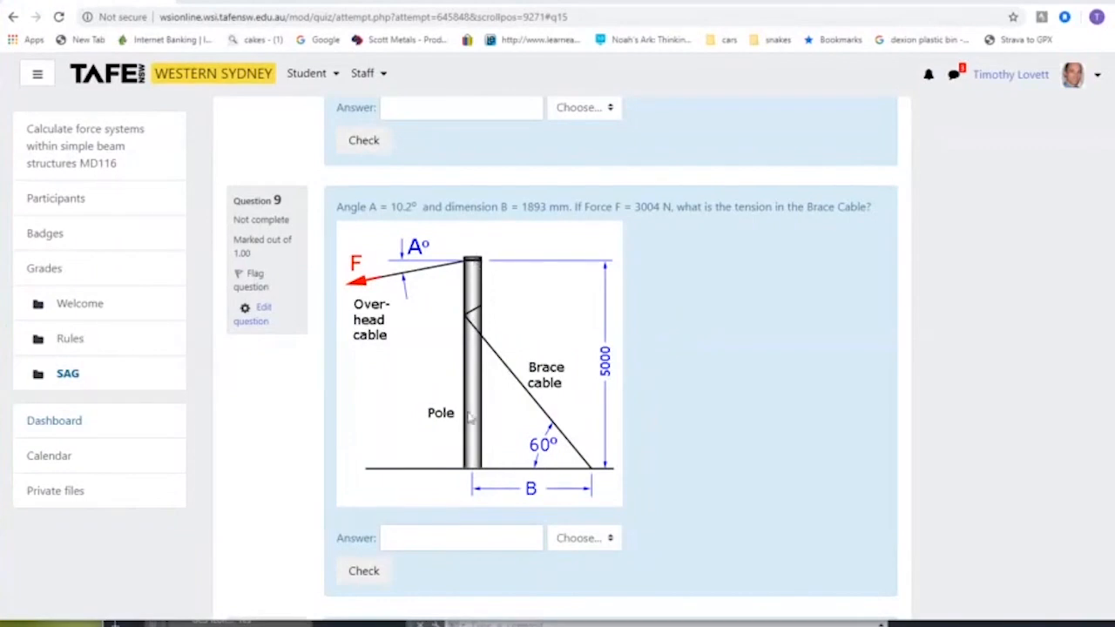
{"action": "mouse_move", "coordinate": [730, 443]}
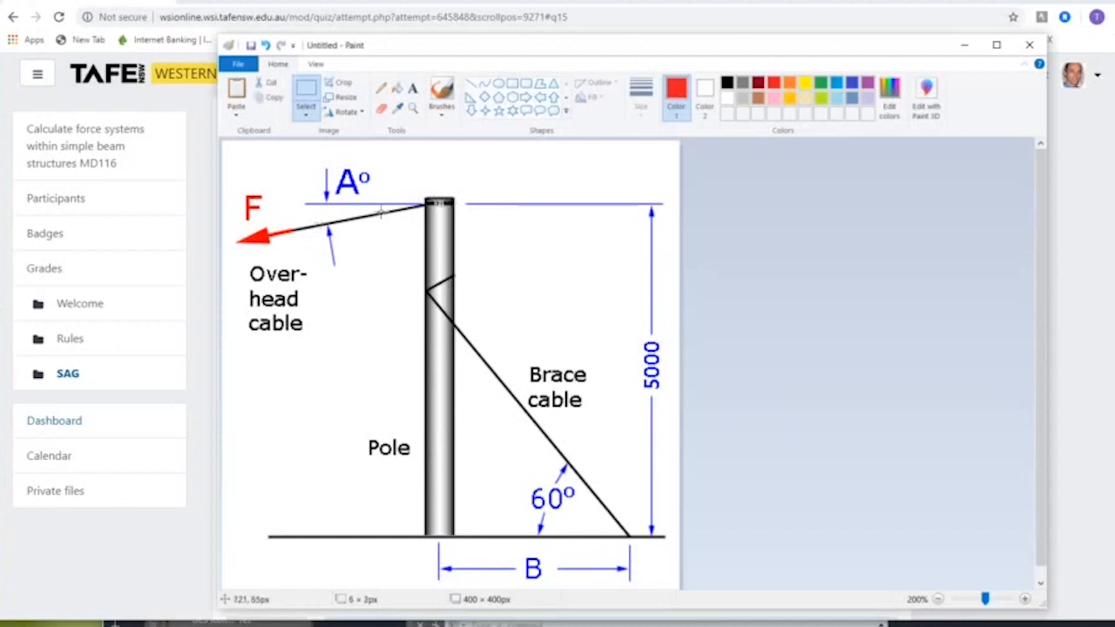
{"action": "mouse_move", "coordinate": [508, 374]}
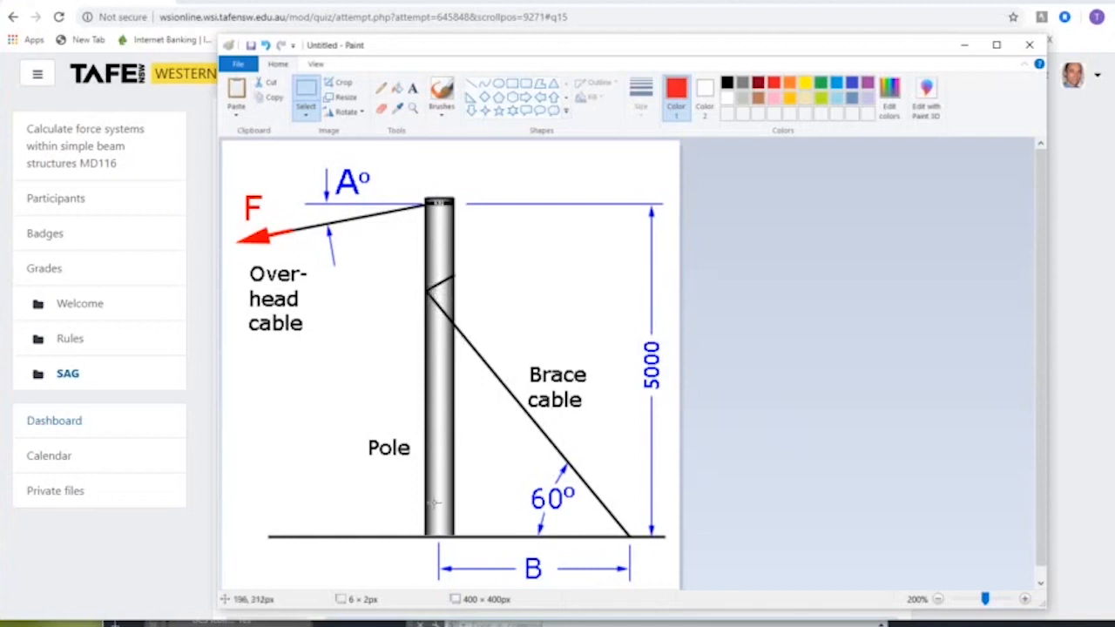
{"action": "mouse_move", "coordinate": [440, 537]}
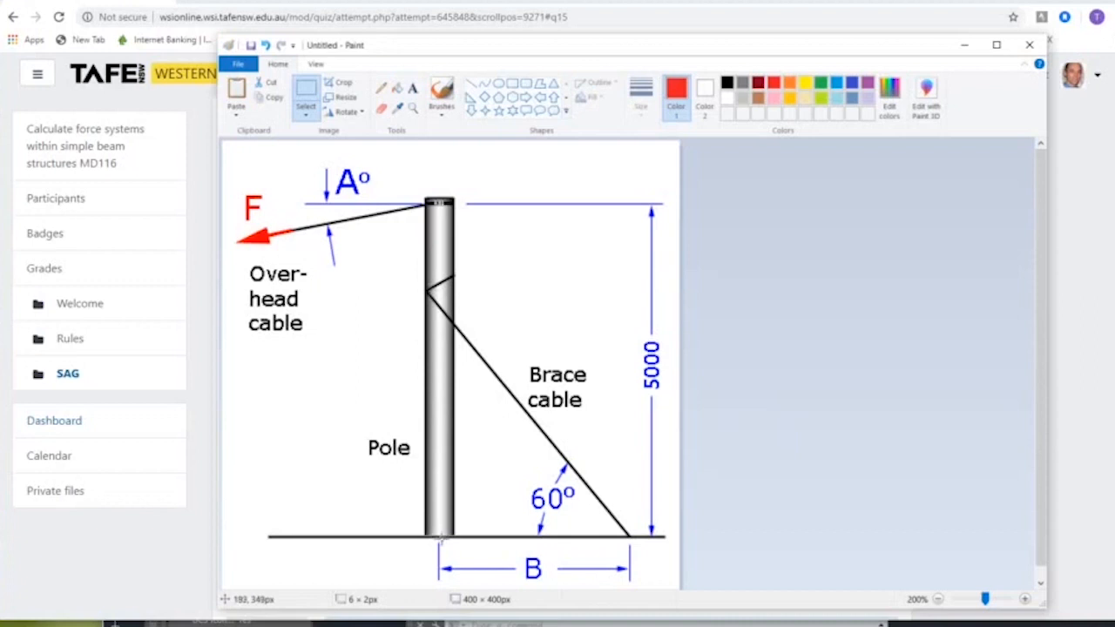
{"action": "mouse_move", "coordinate": [440, 537]}
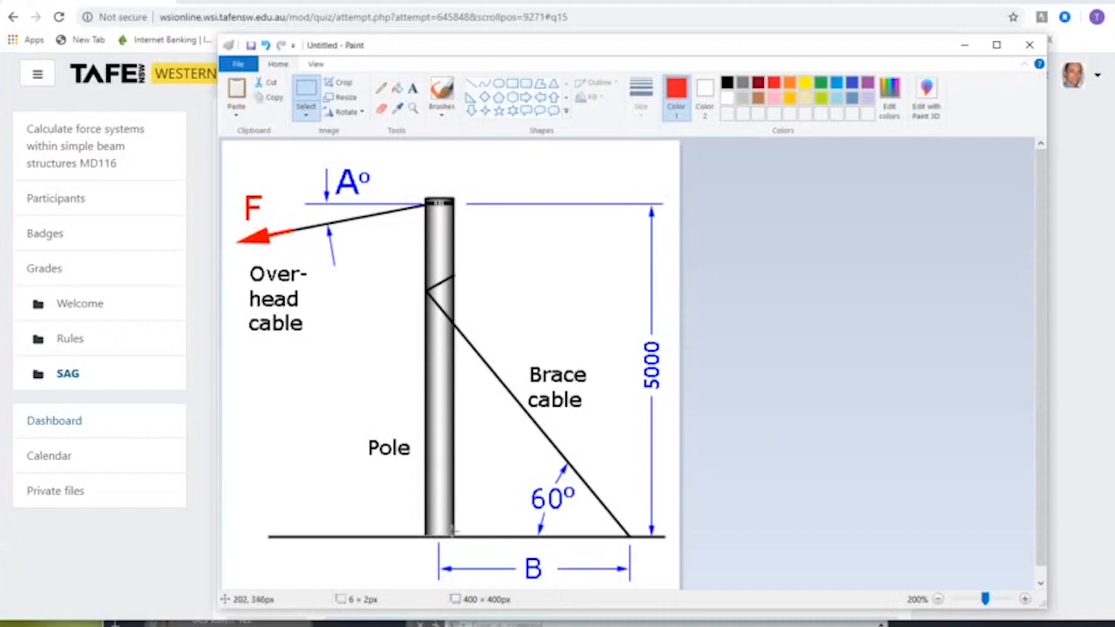
{"action": "mouse_move", "coordinate": [468, 104]}
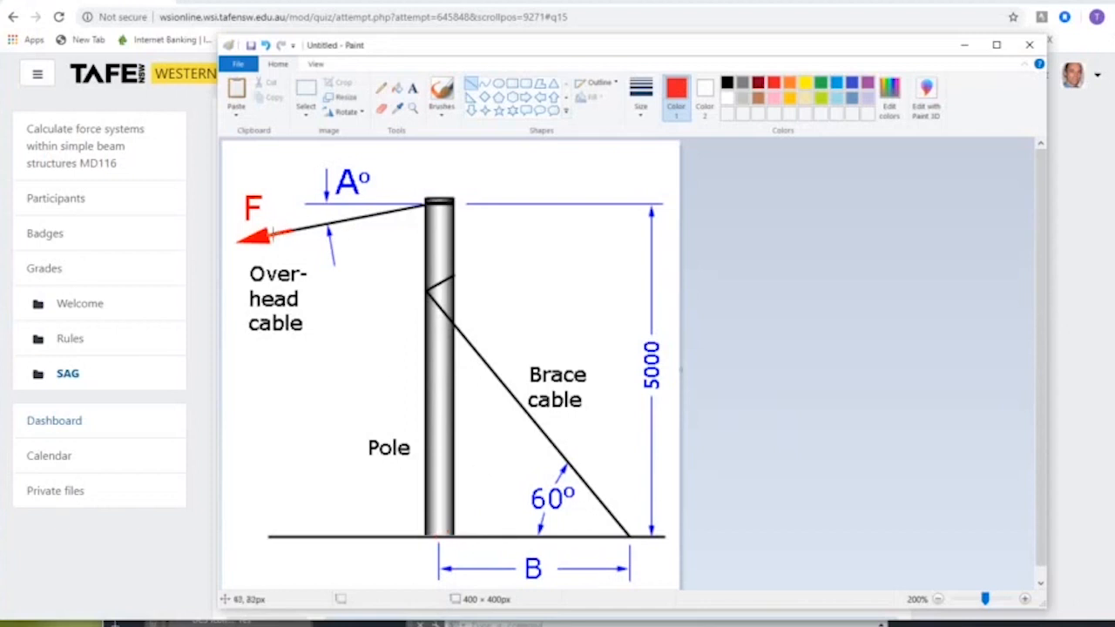
- Trace the overhead cable in red and extend a red line along the brace past the pole top
{"action": "left_click_drag", "start_coordinate": [436, 203], "coordinate": [252, 236]}
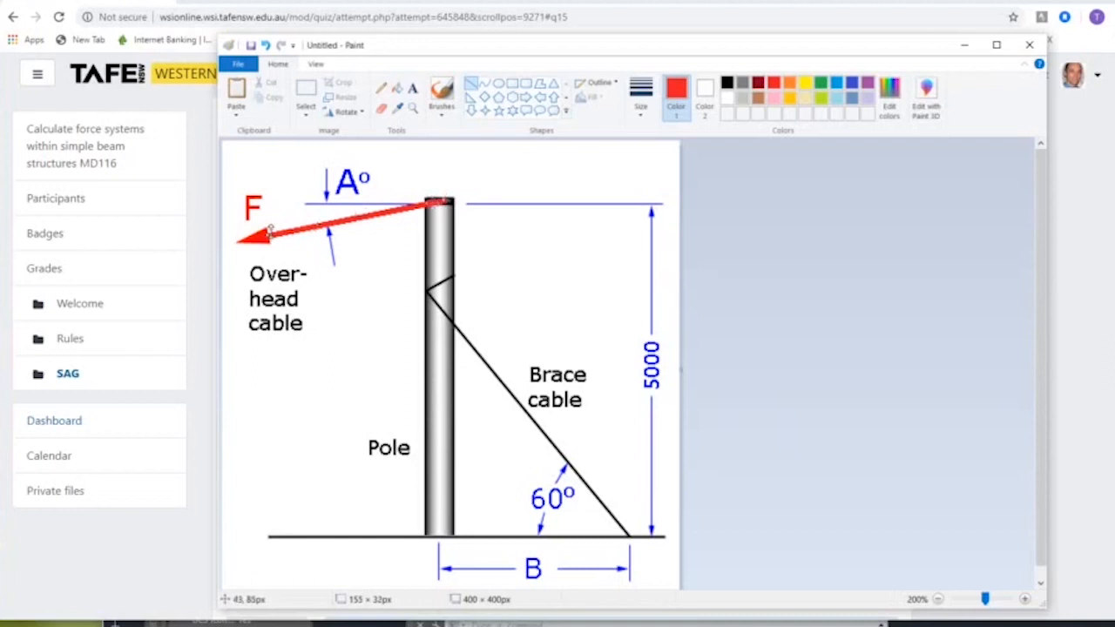
{"action": "mouse_move", "coordinate": [335, 181]}
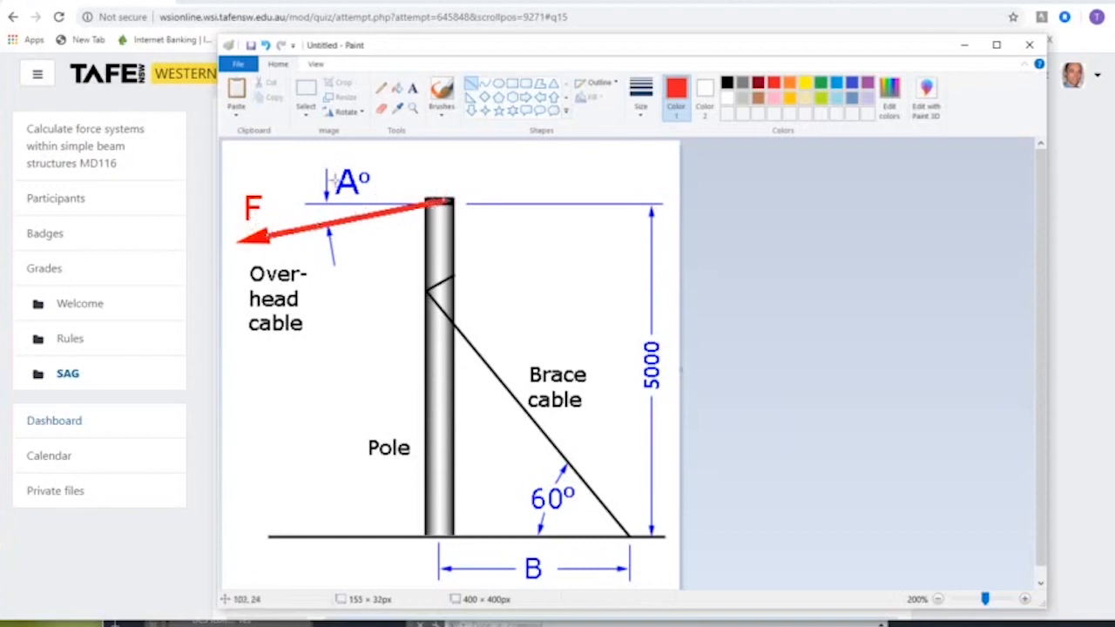
{"action": "mouse_move", "coordinate": [286, 198]}
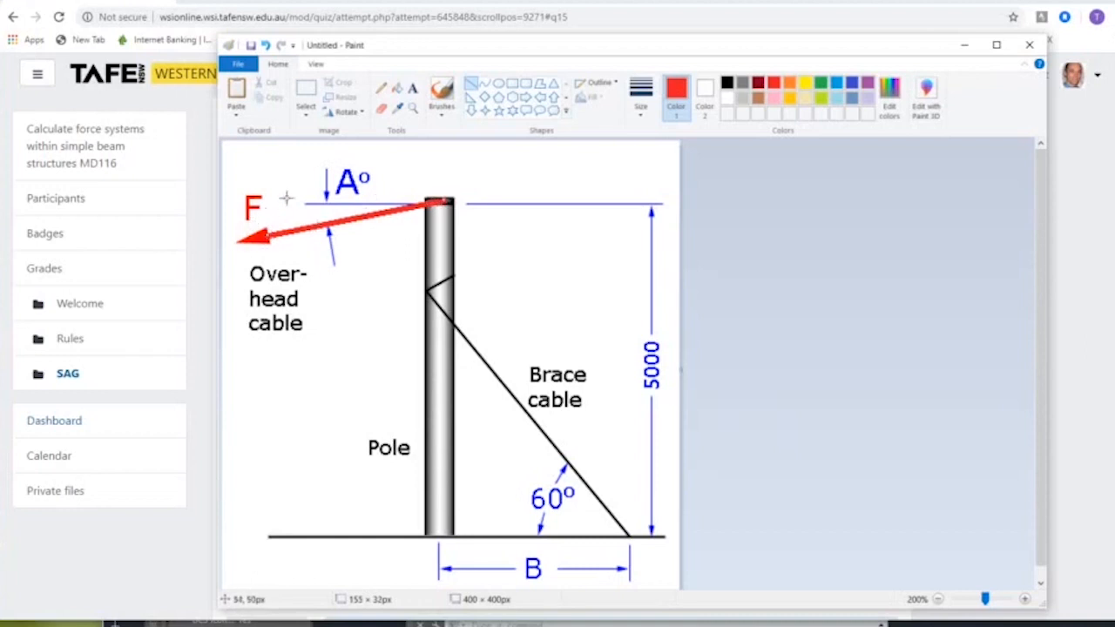
{"action": "mouse_move", "coordinate": [271, 218]}
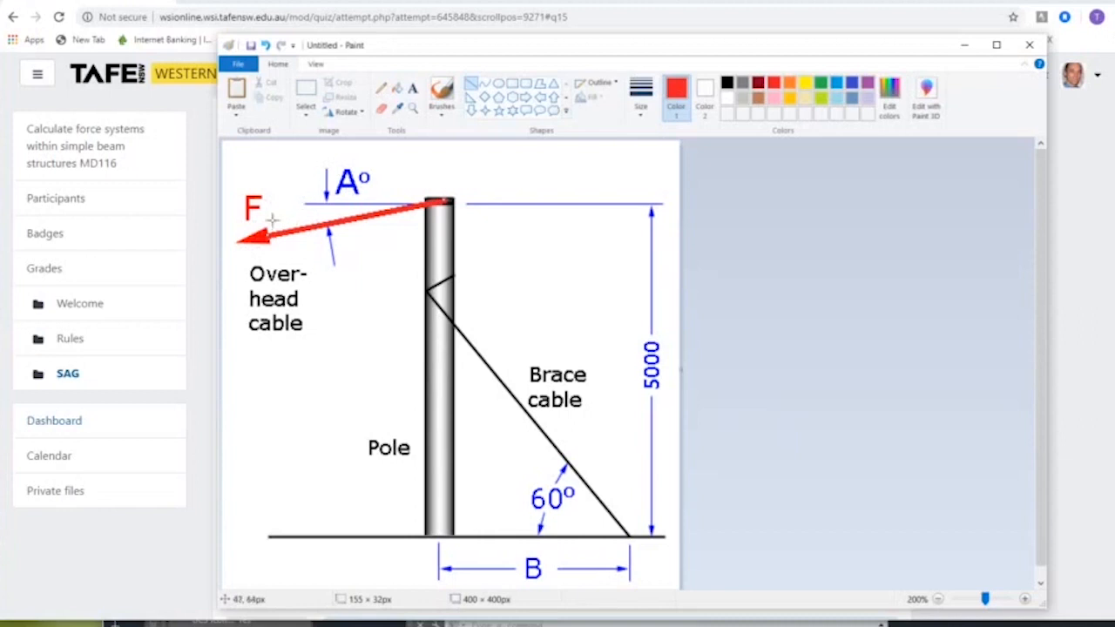
{"action": "mouse_move", "coordinate": [769, 251]}
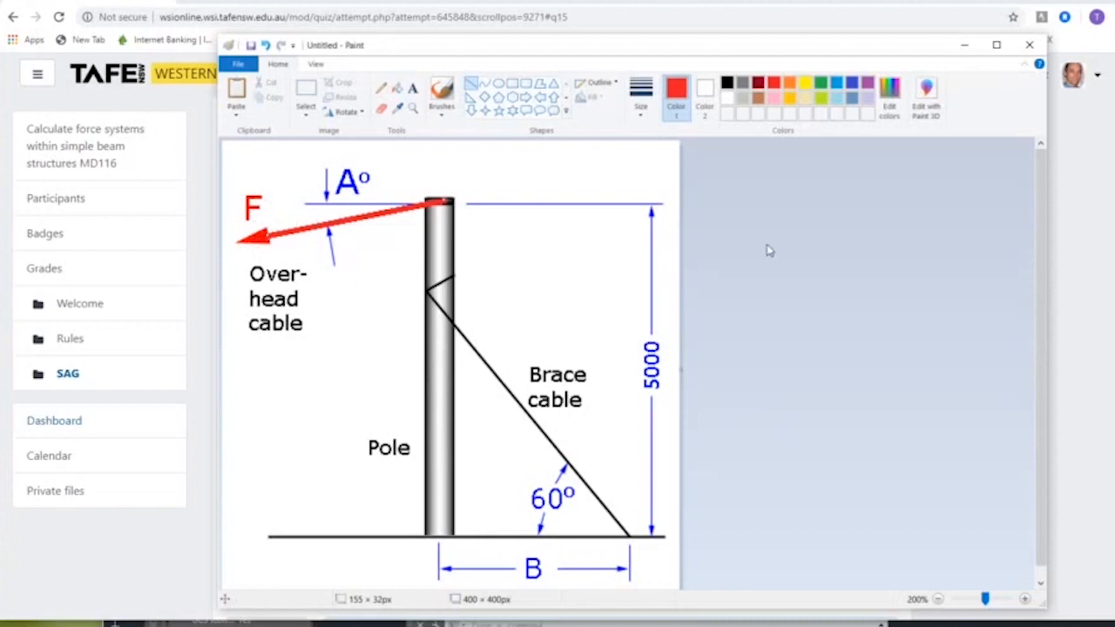
{"action": "mouse_move", "coordinate": [427, 411]}
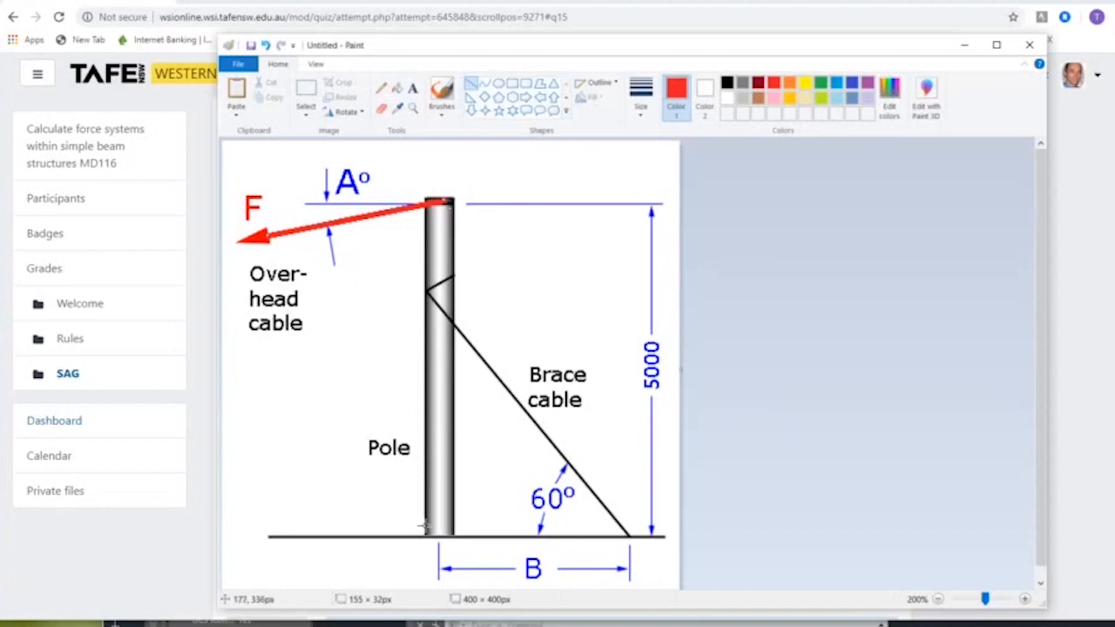
{"action": "left_click_drag", "start_coordinate": [427, 536], "coordinate": [488, 497]}
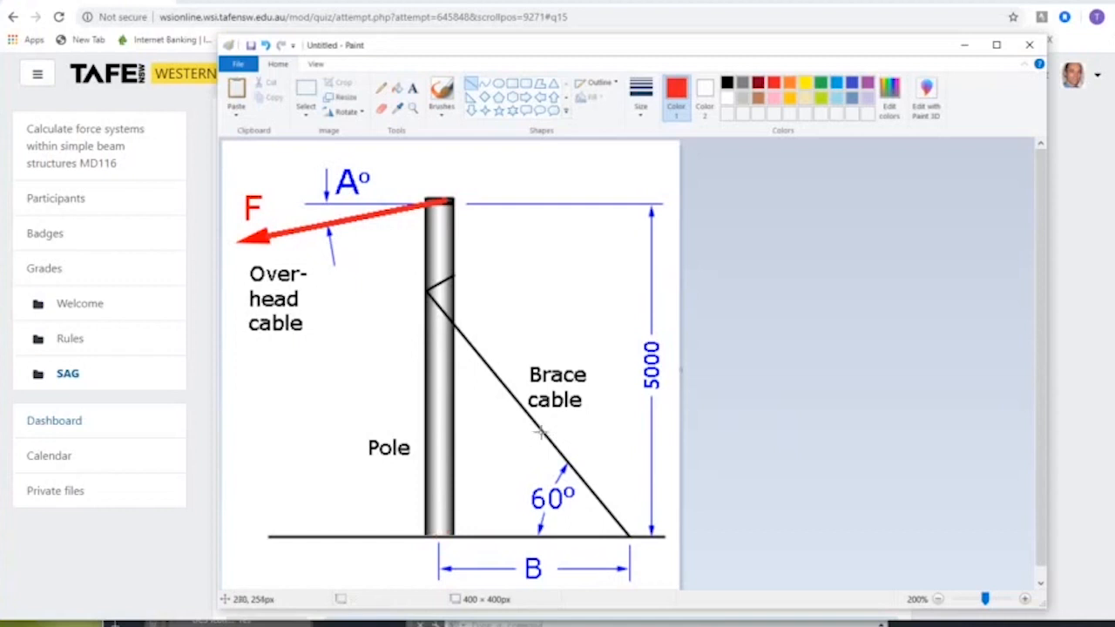
{"action": "mouse_move", "coordinate": [628, 535]}
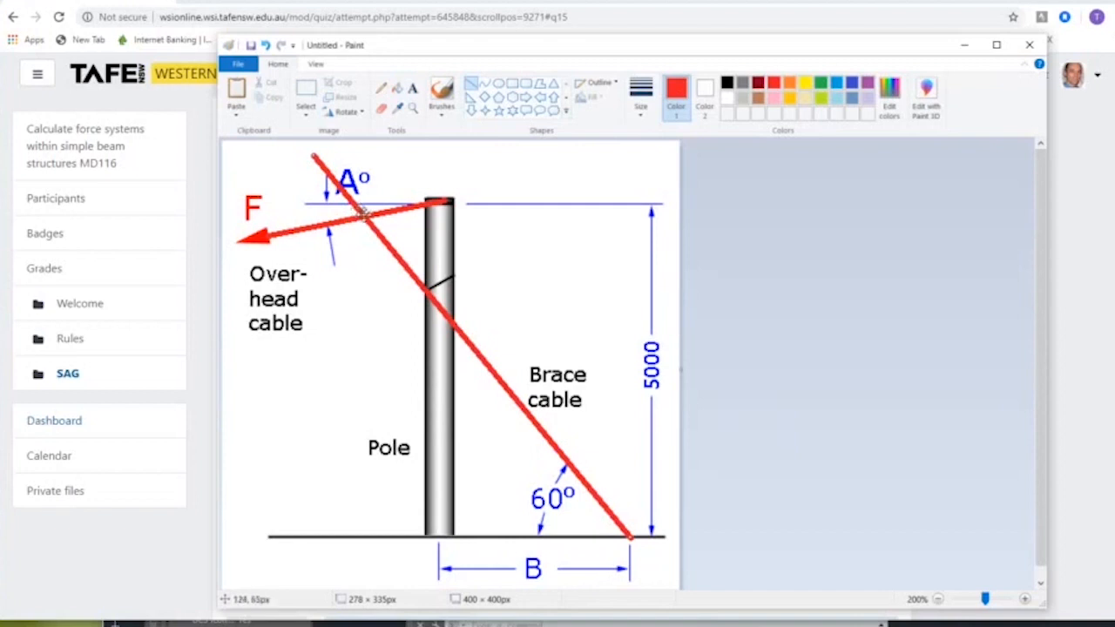
{"action": "mouse_move", "coordinate": [479, 96]}
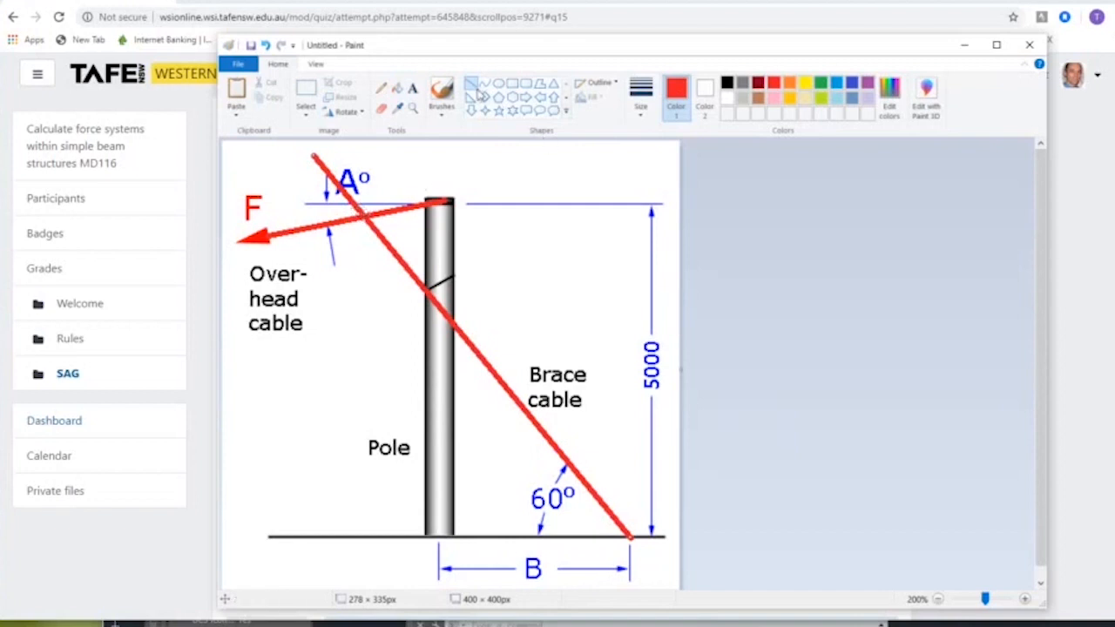
{"action": "mouse_move", "coordinate": [450, 542]}
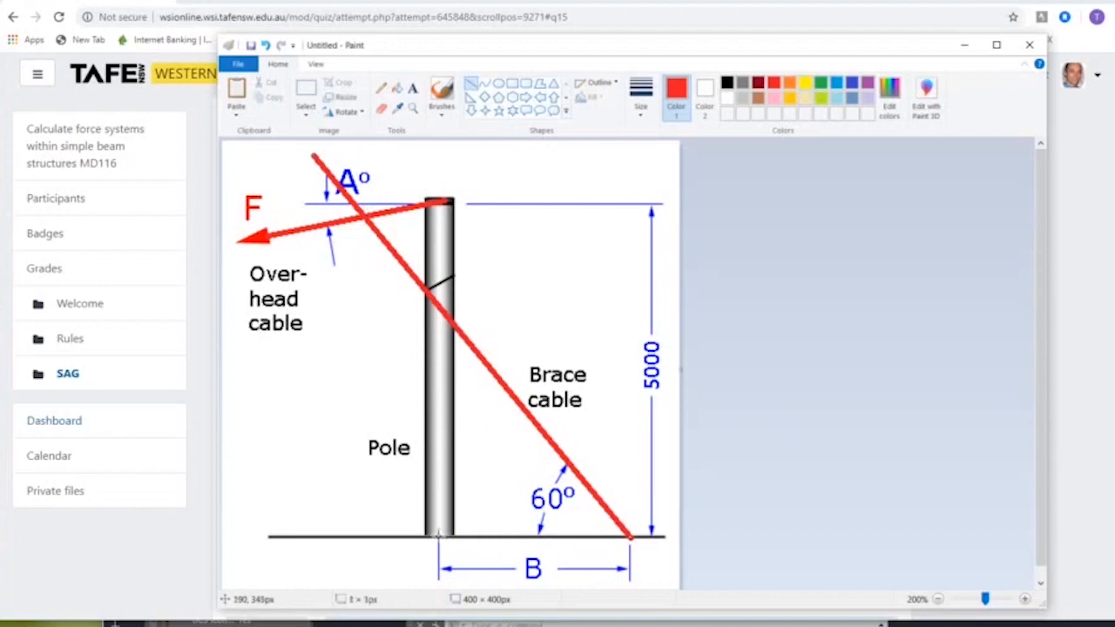
- Draw a red line from the pole base up through the cable crossing point
{"action": "left_click_drag", "start_coordinate": [374, 322], "coordinate": [440, 536]}
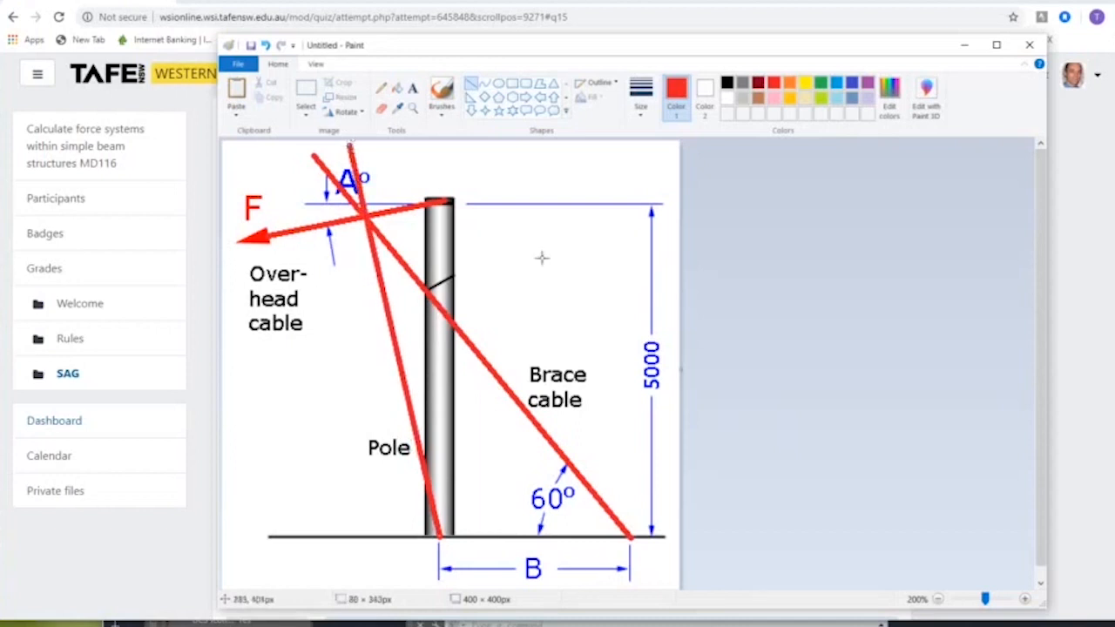
{"action": "mouse_move", "coordinate": [952, 493]}
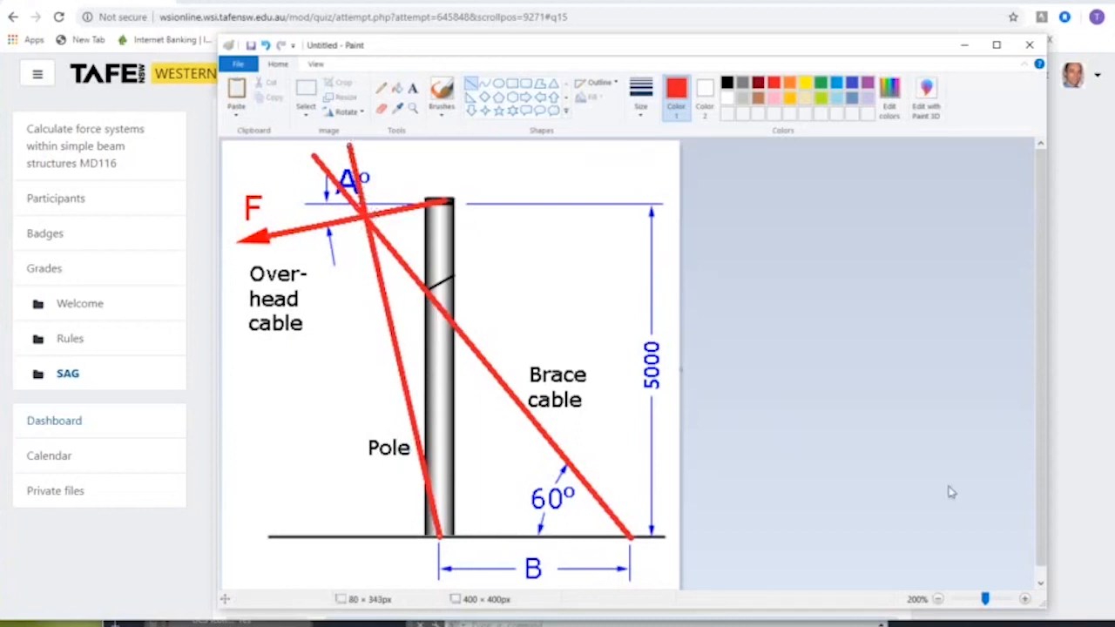
{"action": "mouse_move", "coordinate": [973, 481]}
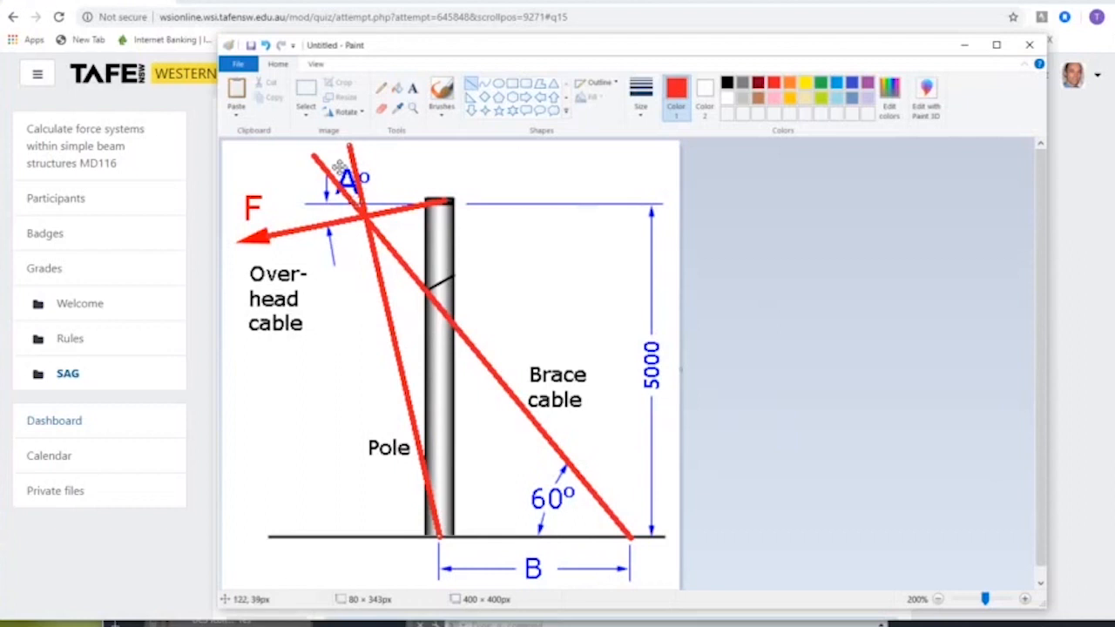
{"action": "mouse_move", "coordinate": [745, 217]}
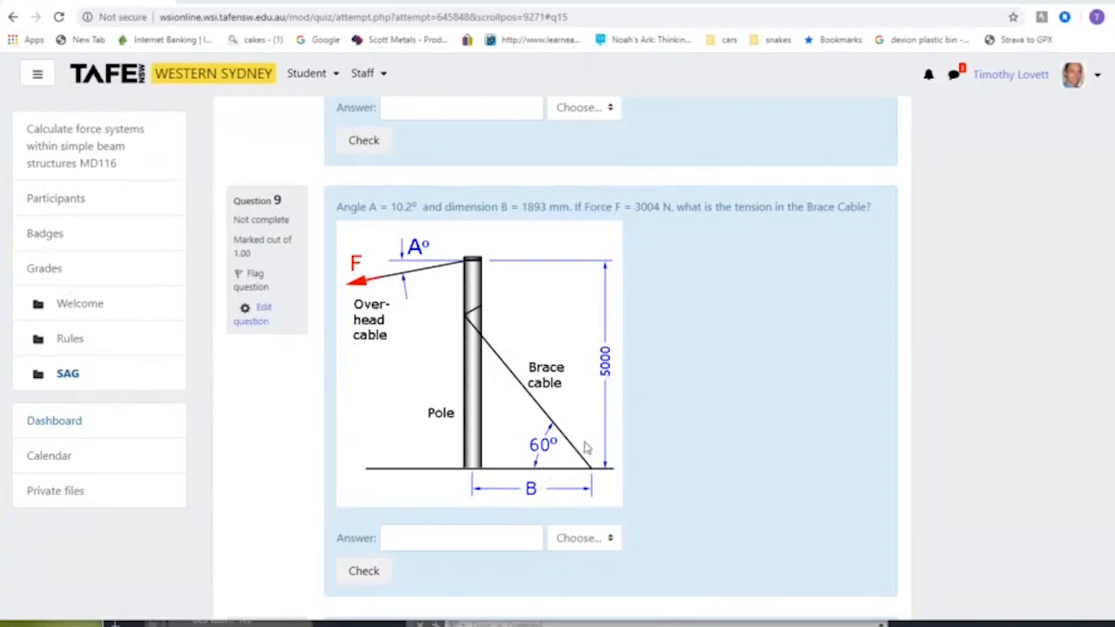
{"action": "mouse_move", "coordinate": [523, 265]}
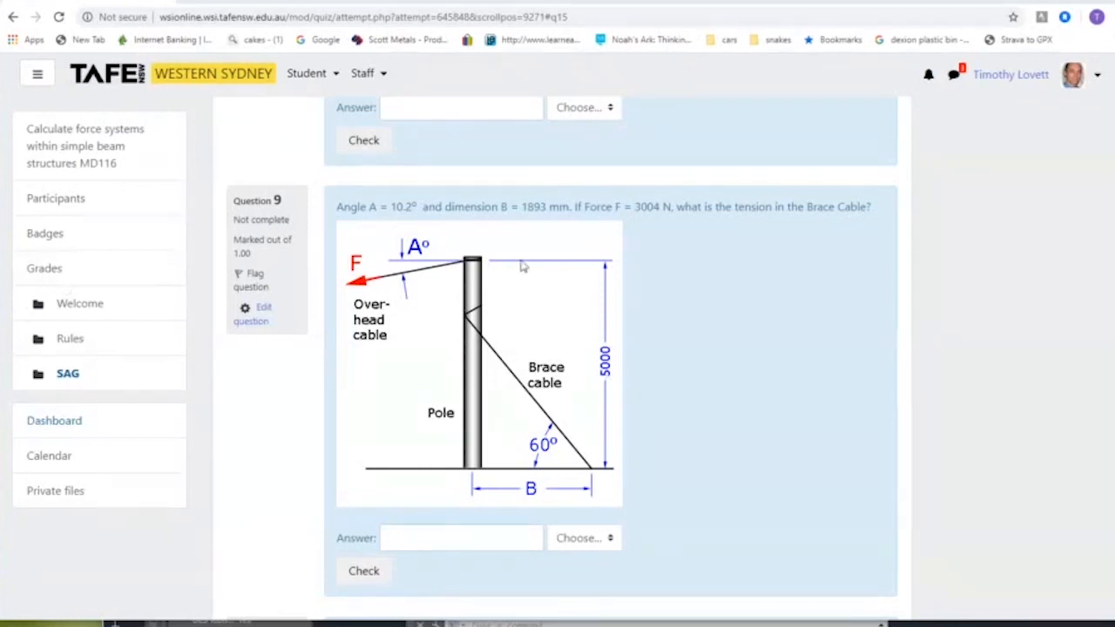
{"action": "double_click", "coordinate": [533, 207]}
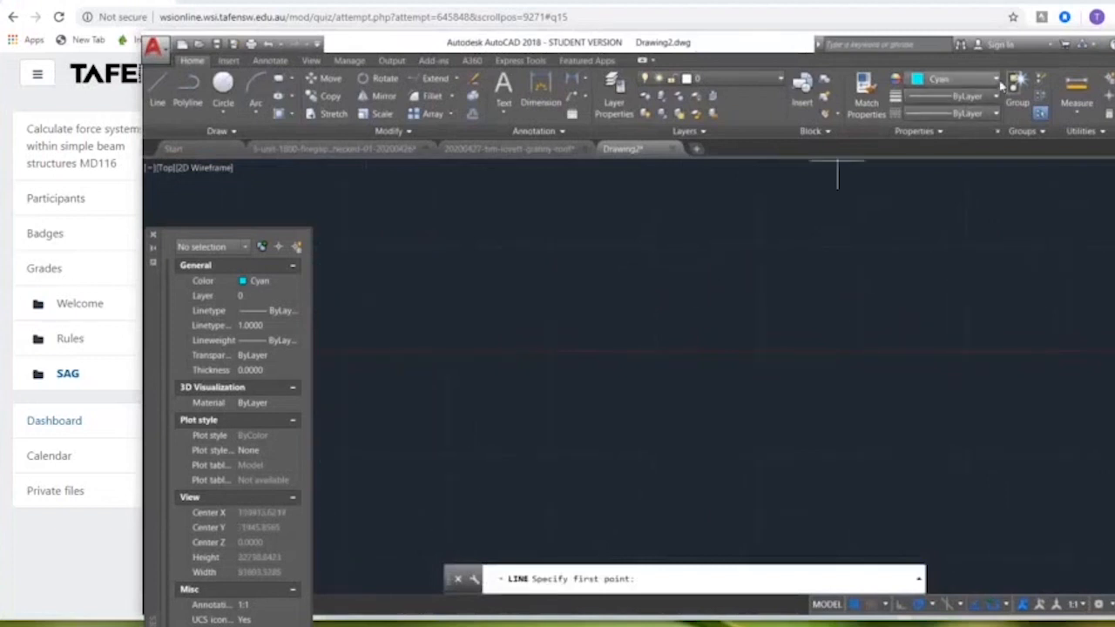
- Draw the white vertical pole line 500 long, with its base line and sloping brace
{"action": "left_click", "coordinate": [996, 78]}
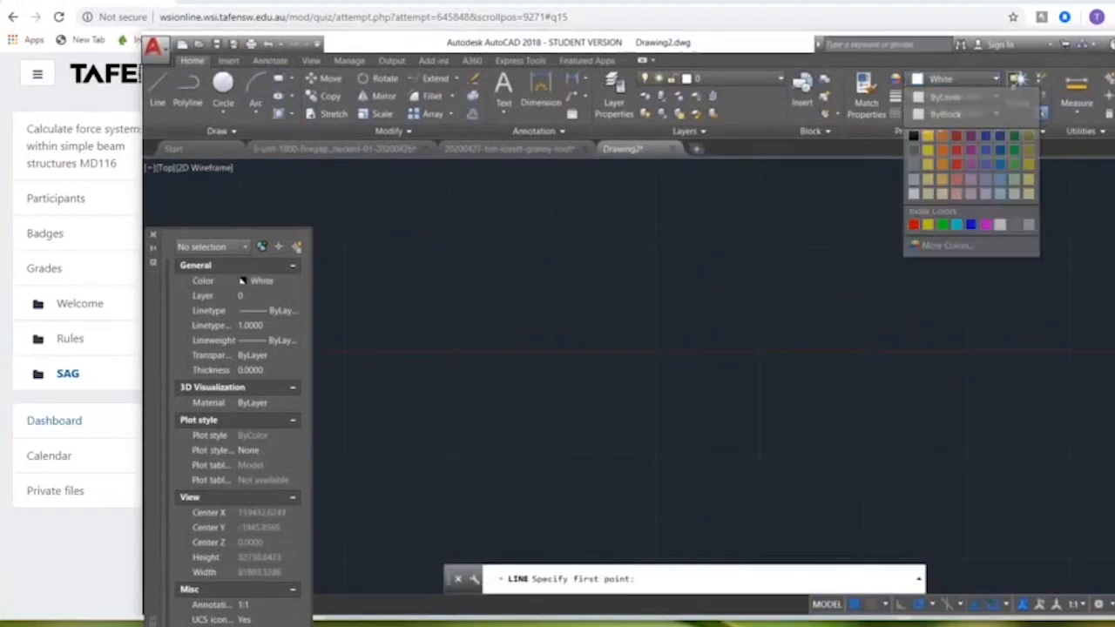
{"action": "left_click", "coordinate": [618, 174]}
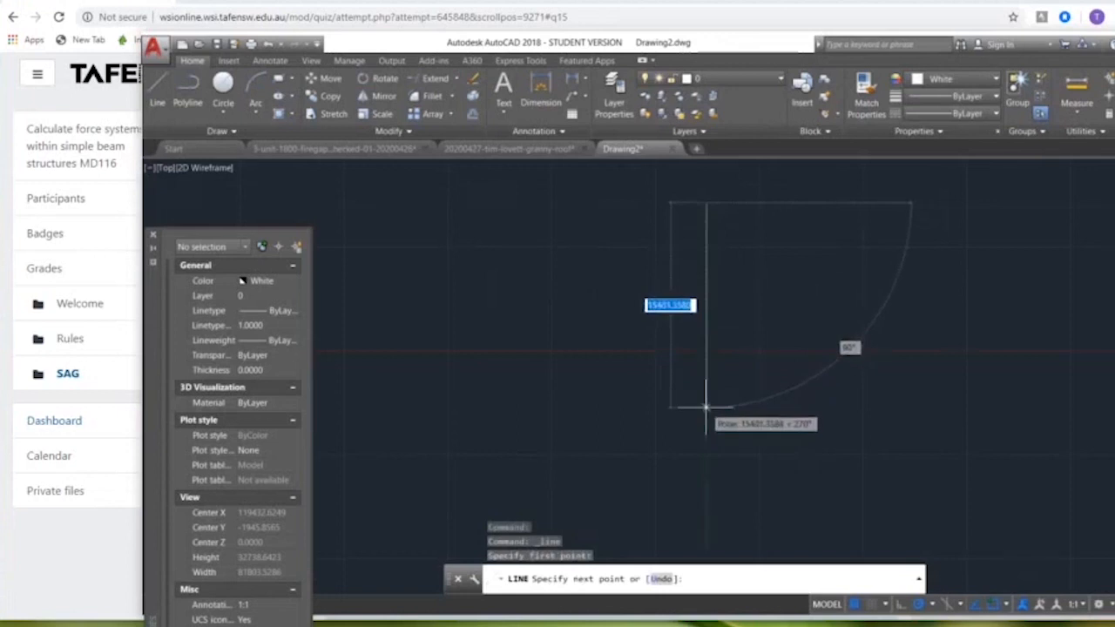
{"action": "type", "text": "500"}
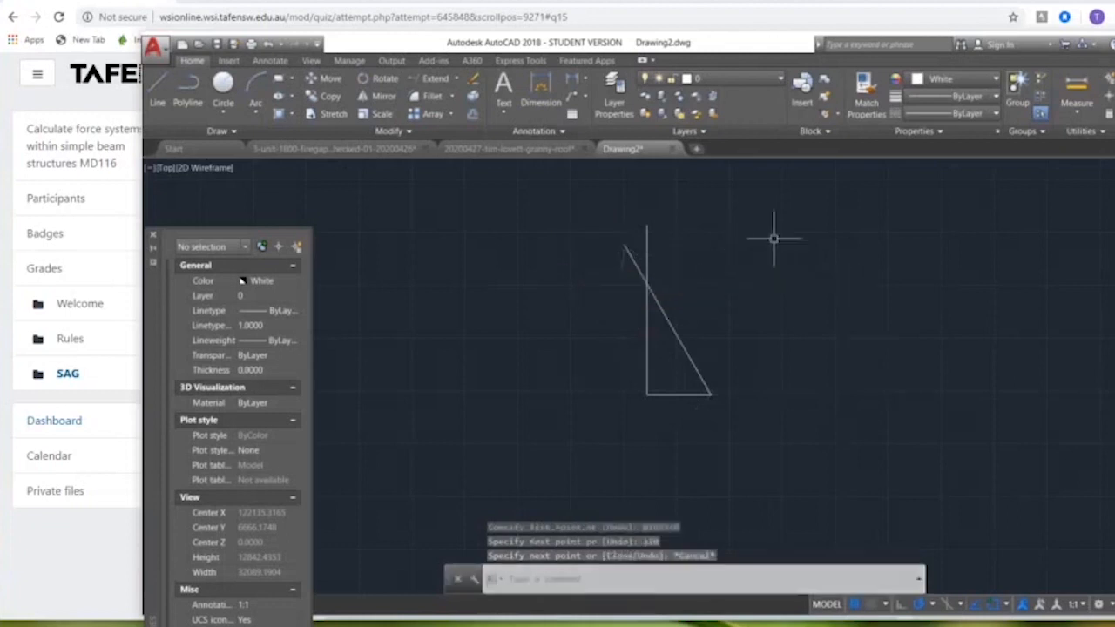
{"action": "mouse_move", "coordinate": [768, 193]}
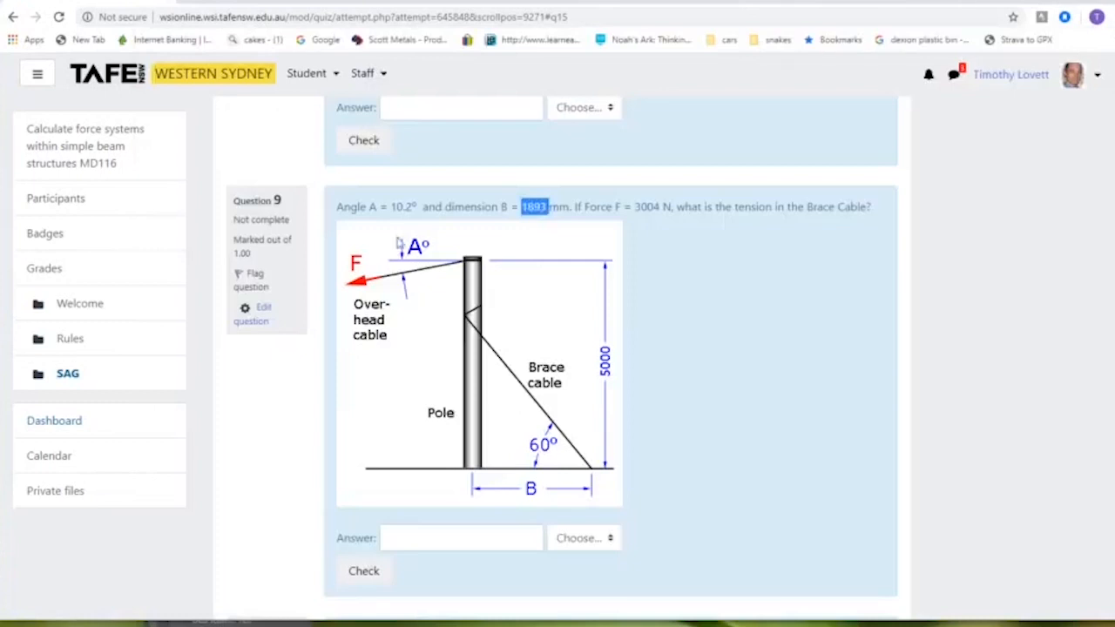
{"action": "mouse_move", "coordinate": [386, 221]}
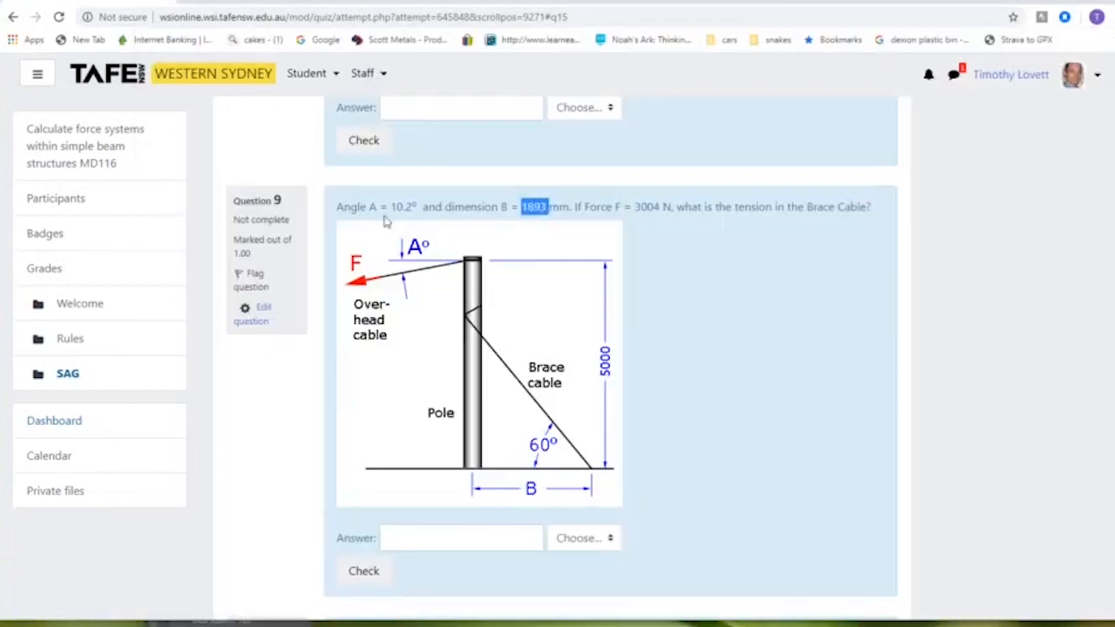
{"action": "mouse_move", "coordinate": [372, 291]}
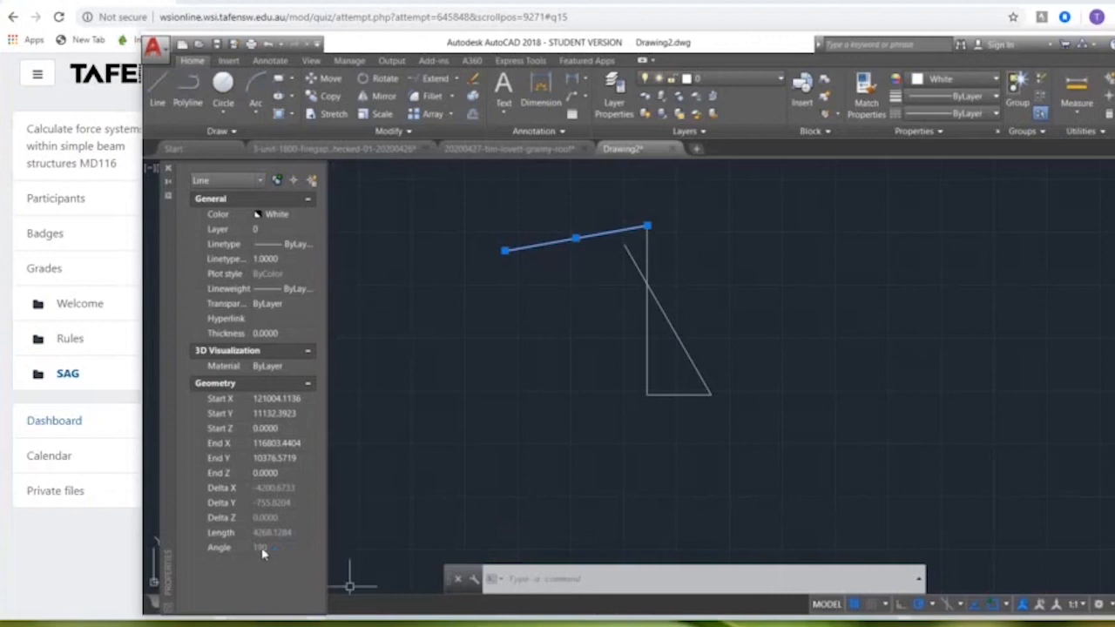
- Set the drawing units to show angles with 0.000 precision
{"action": "left_click", "coordinate": [154, 45]}
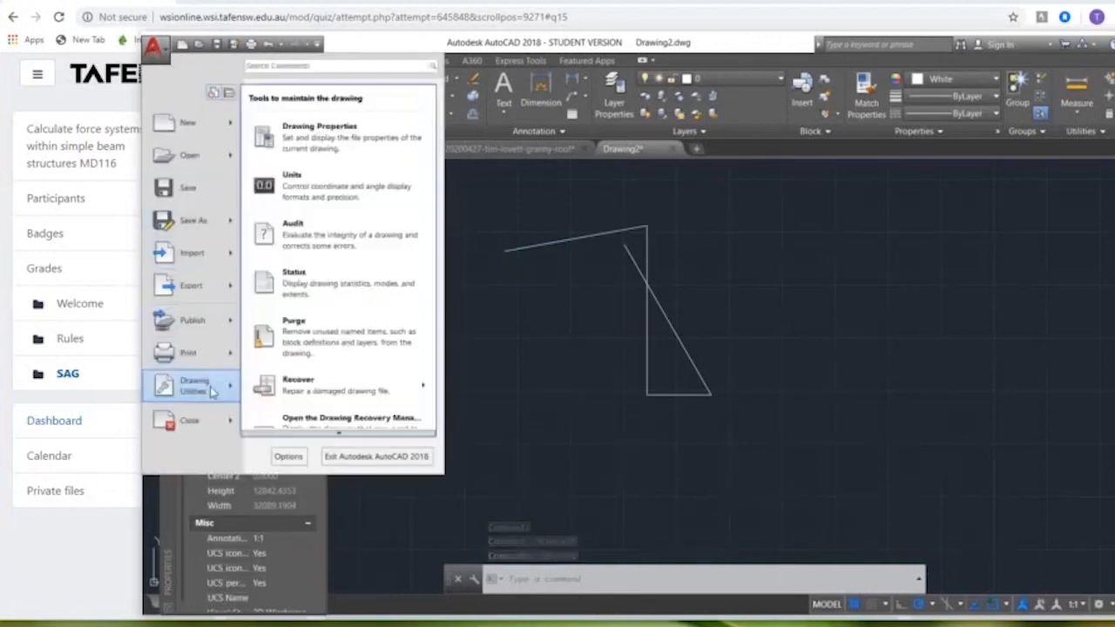
{"action": "left_click", "coordinate": [292, 174]}
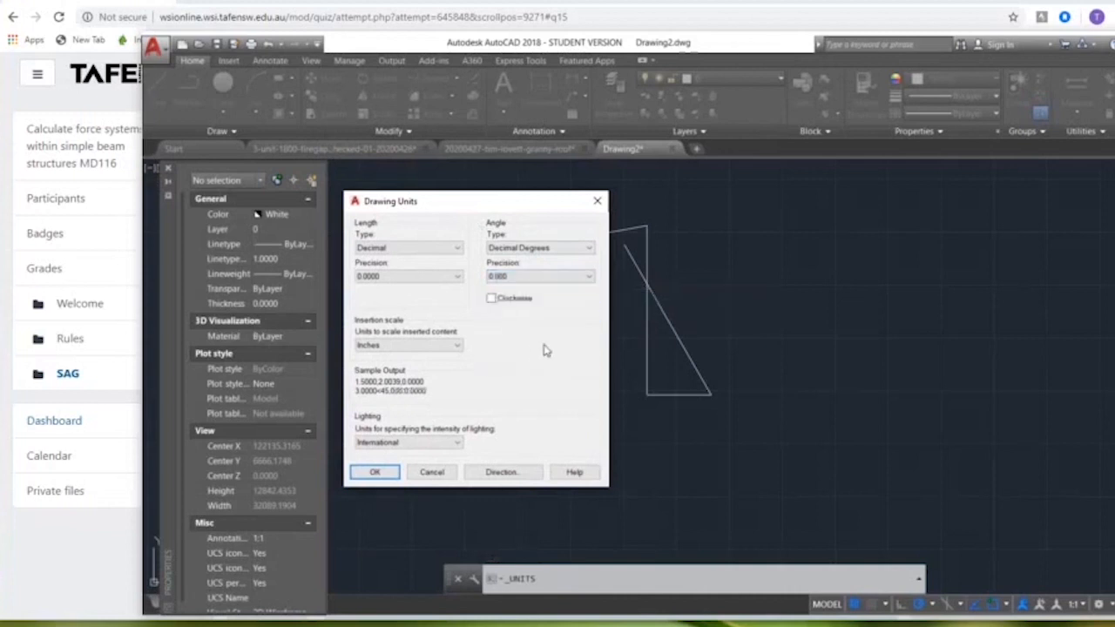
{"action": "left_click", "coordinate": [374, 471]}
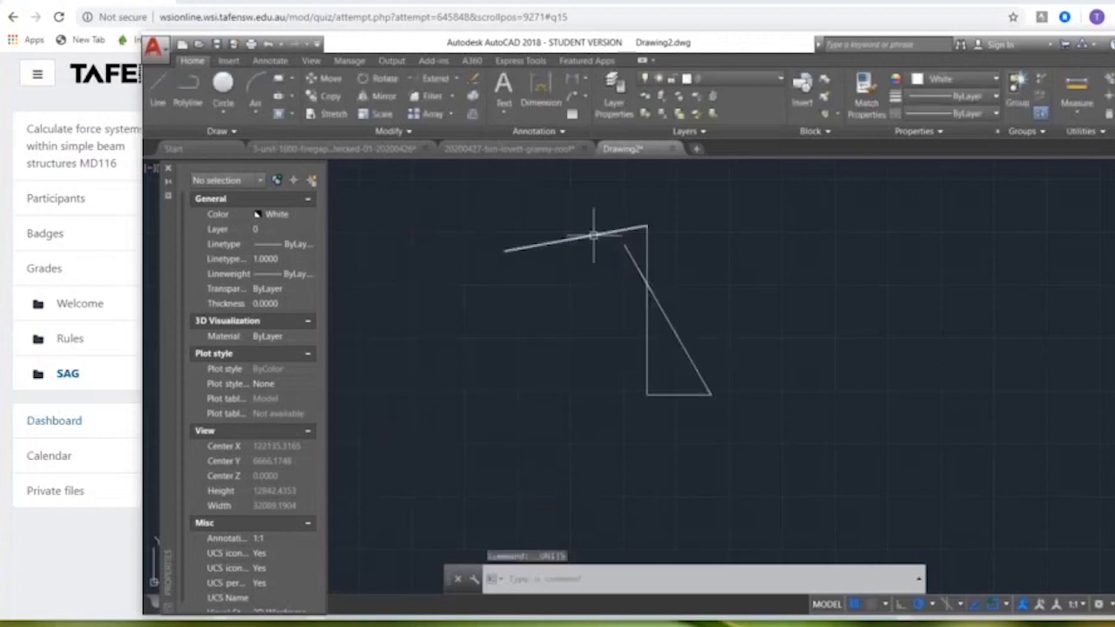
- Check the overhead cable line's angle (190.200) and REVERSE its direction
{"action": "left_click", "coordinate": [575, 244]}
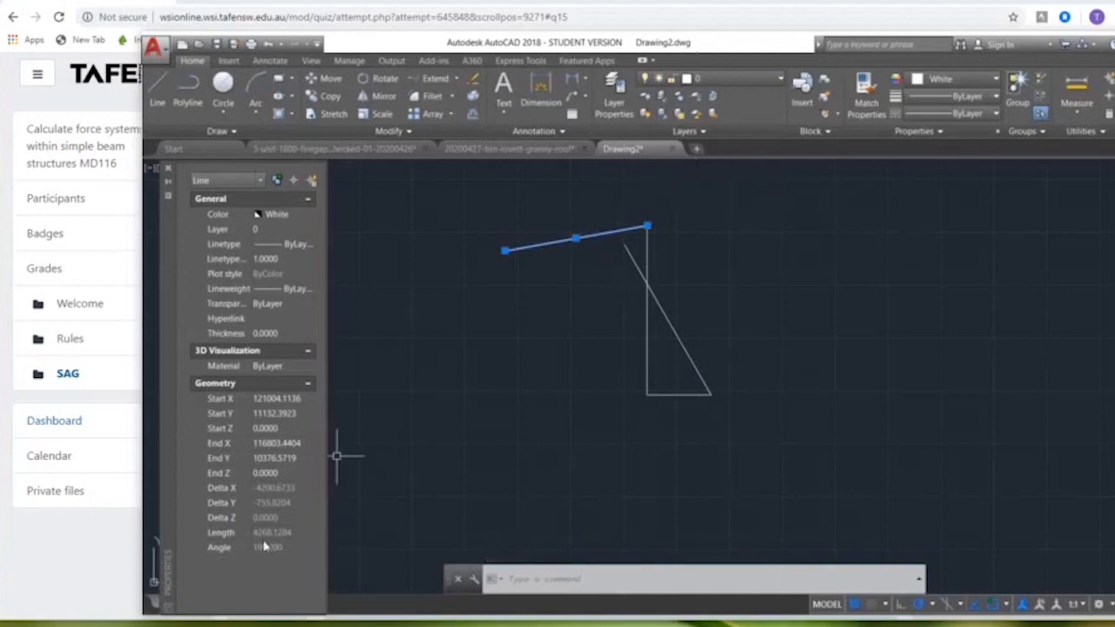
{"action": "mouse_move", "coordinate": [452, 453]}
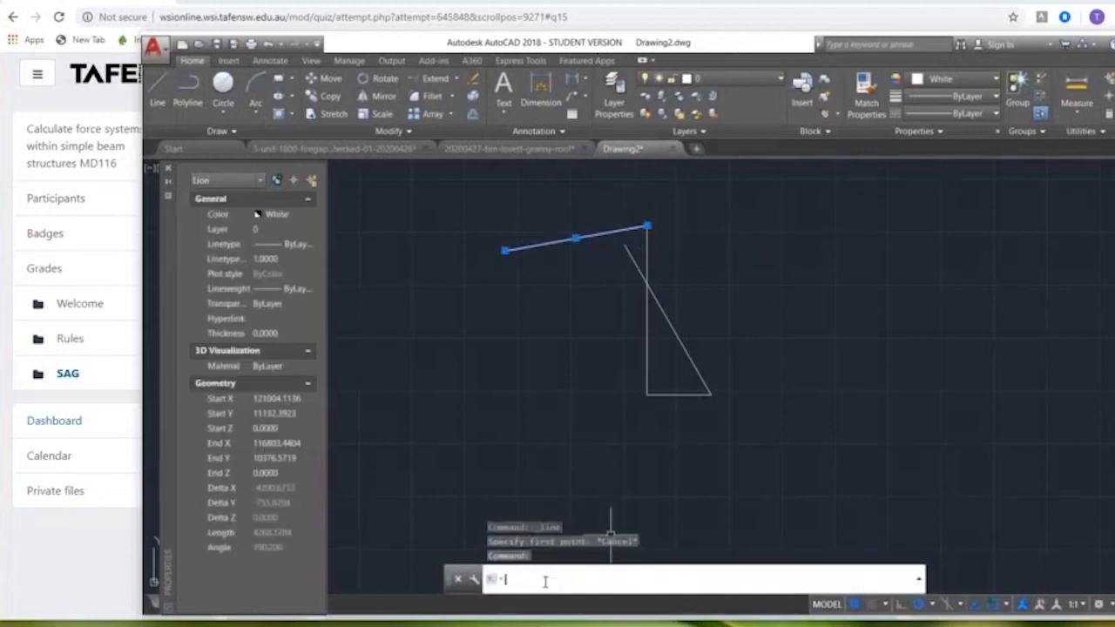
{"action": "type", "text": "rever"}
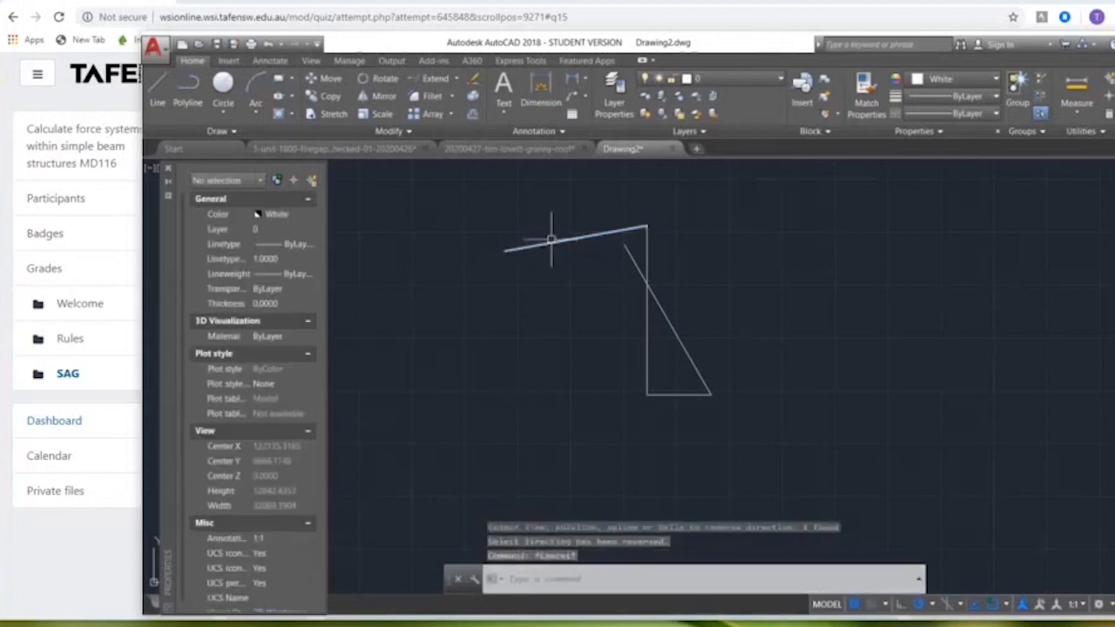
{"action": "left_click", "coordinate": [575, 234]}
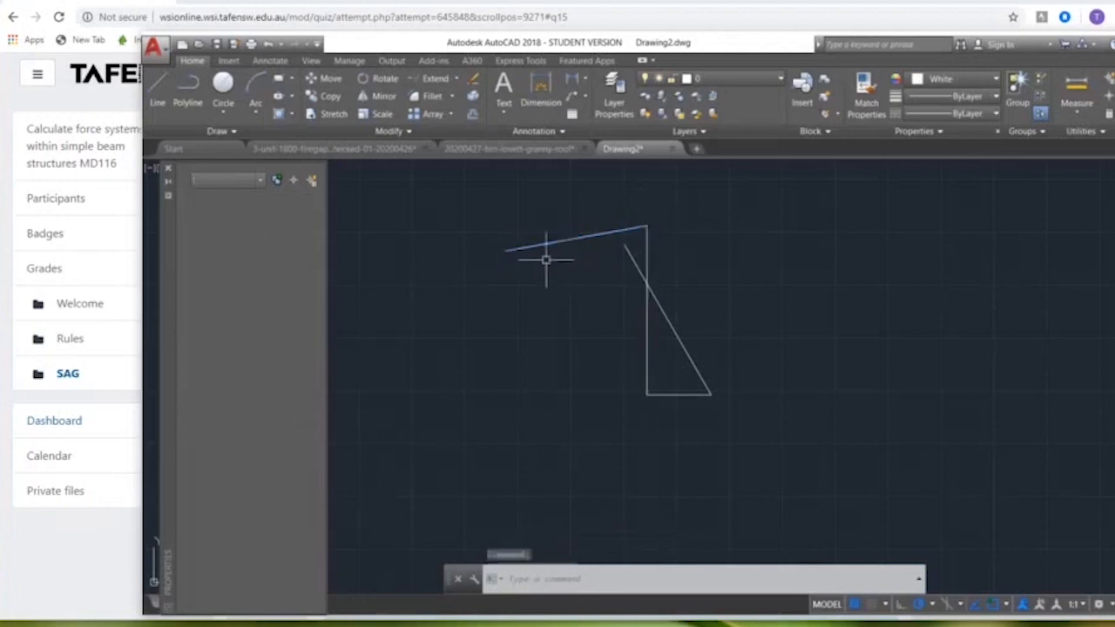
{"action": "left_click", "coordinate": [566, 243]}
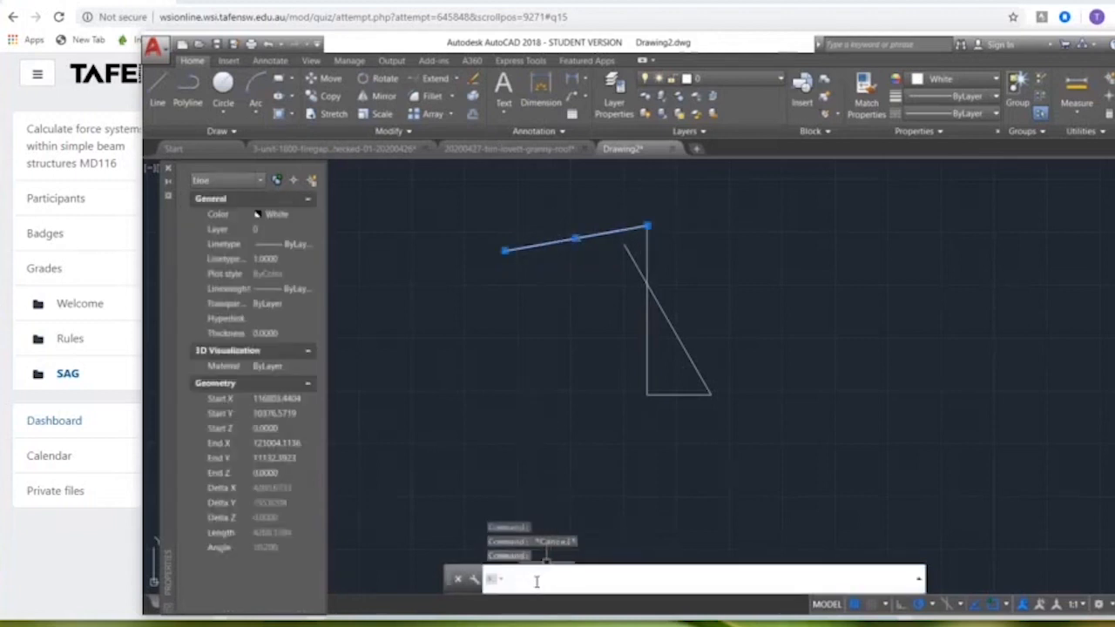
{"action": "type", "text": "REVERSE"}
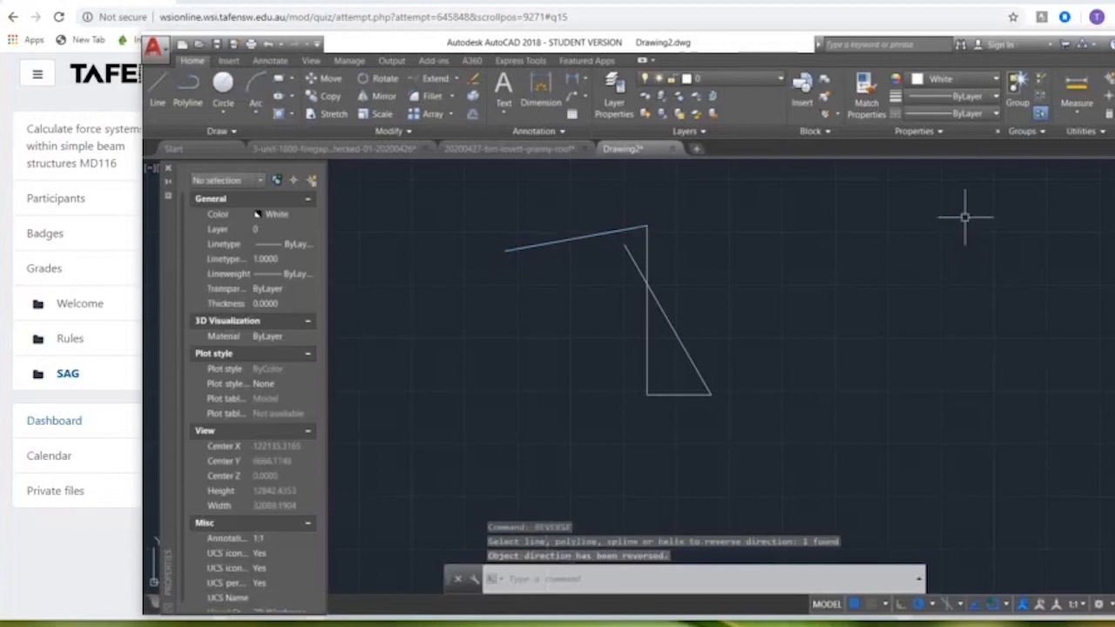
{"action": "mouse_move", "coordinate": [833, 244]}
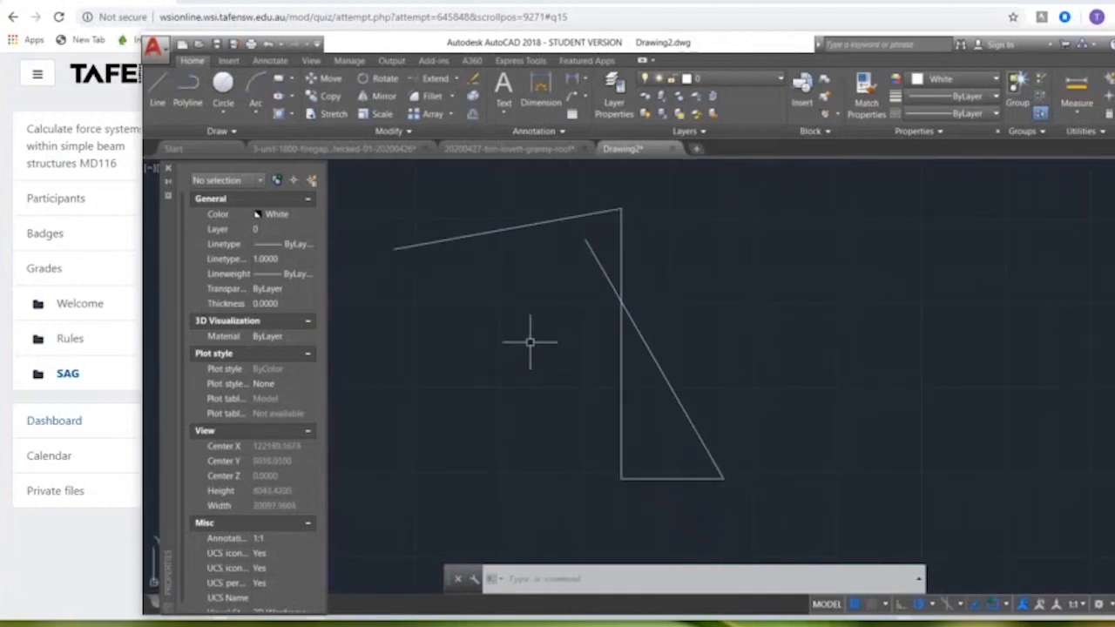
- Colour the overhead cable and brace lines cyan
{"action": "left_click", "coordinate": [514, 228]}
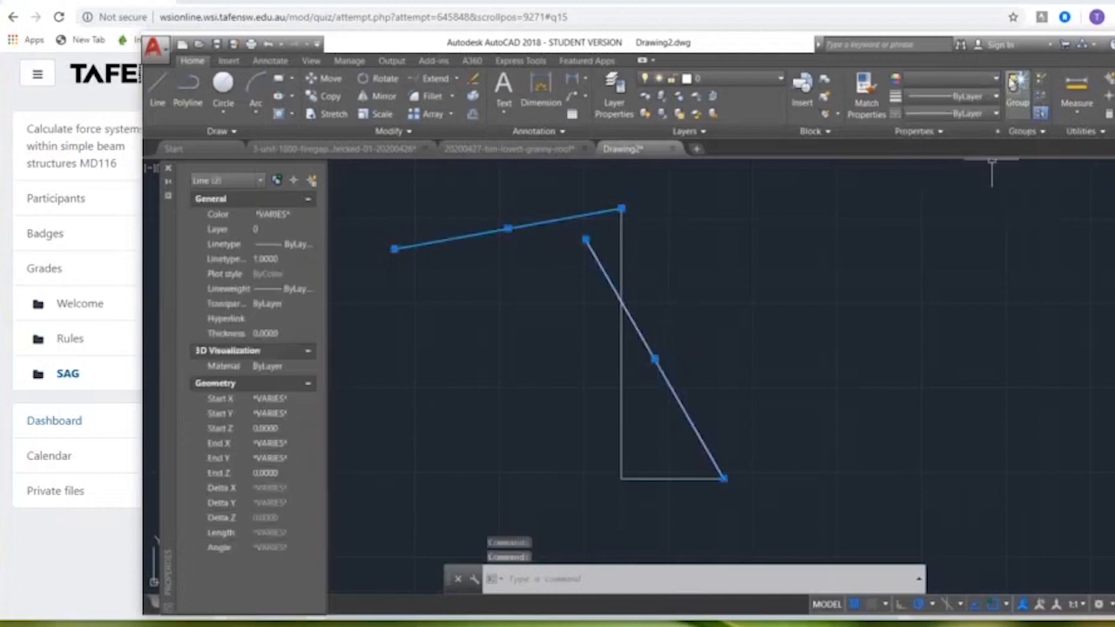
{"action": "left_click", "coordinate": [1017, 78]}
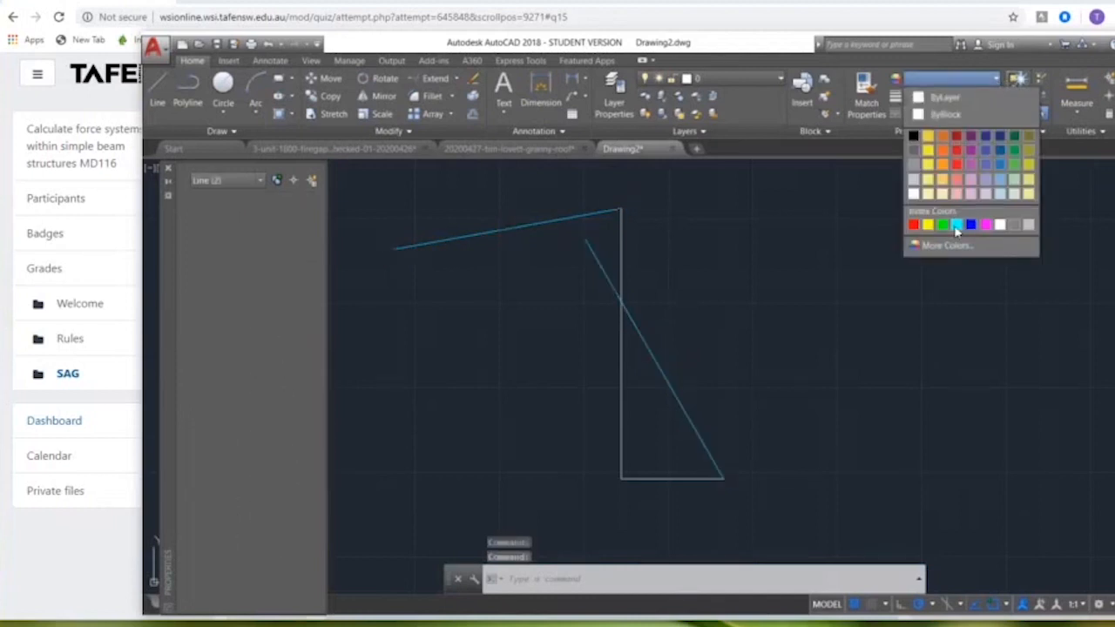
{"action": "left_click", "coordinate": [958, 225]}
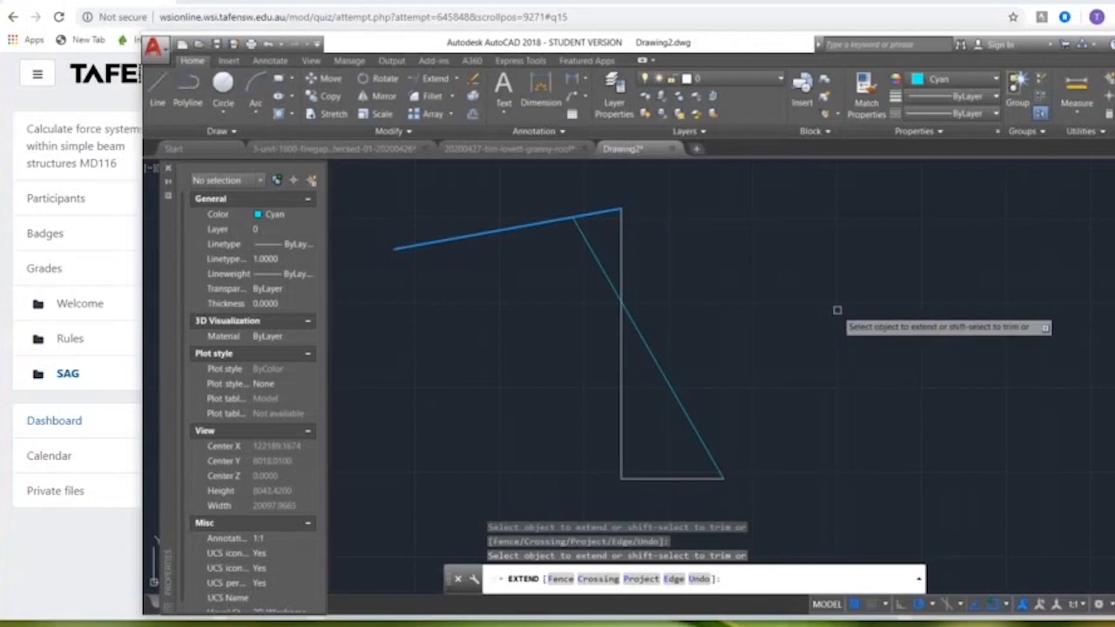
{"action": "mouse_move", "coordinate": [822, 255]}
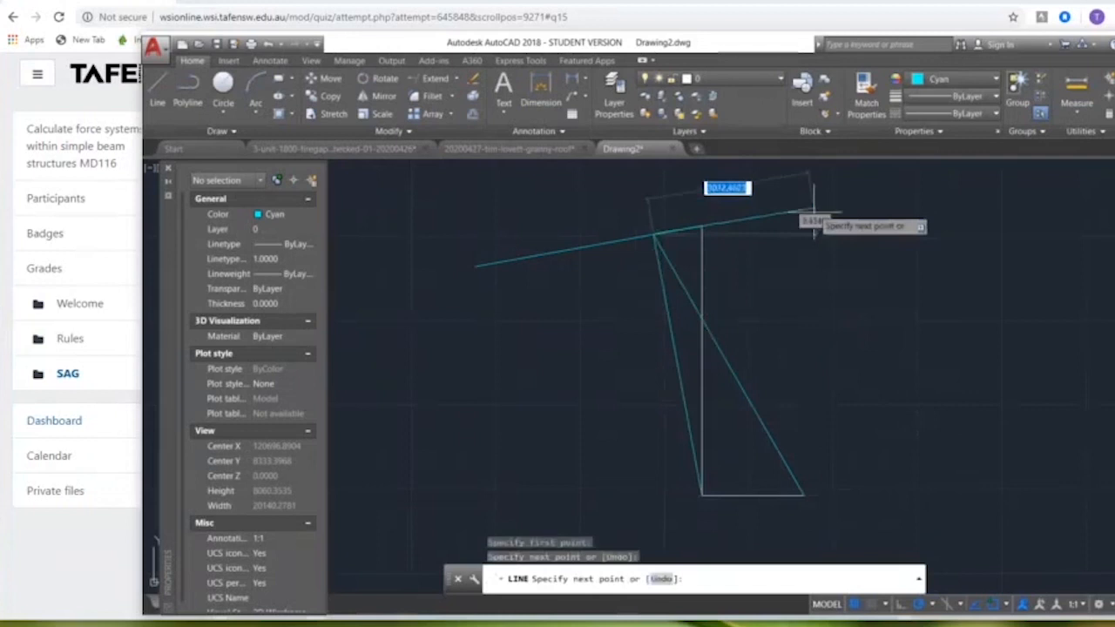
{"action": "key", "text": "Escape"}
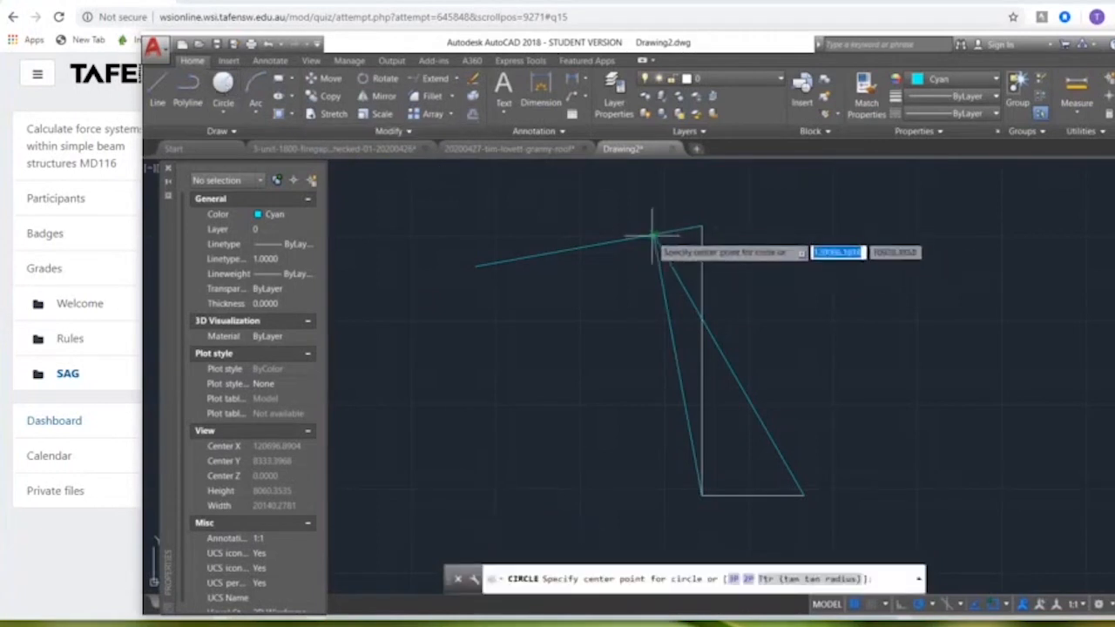
{"action": "left_click", "coordinate": [651, 235]}
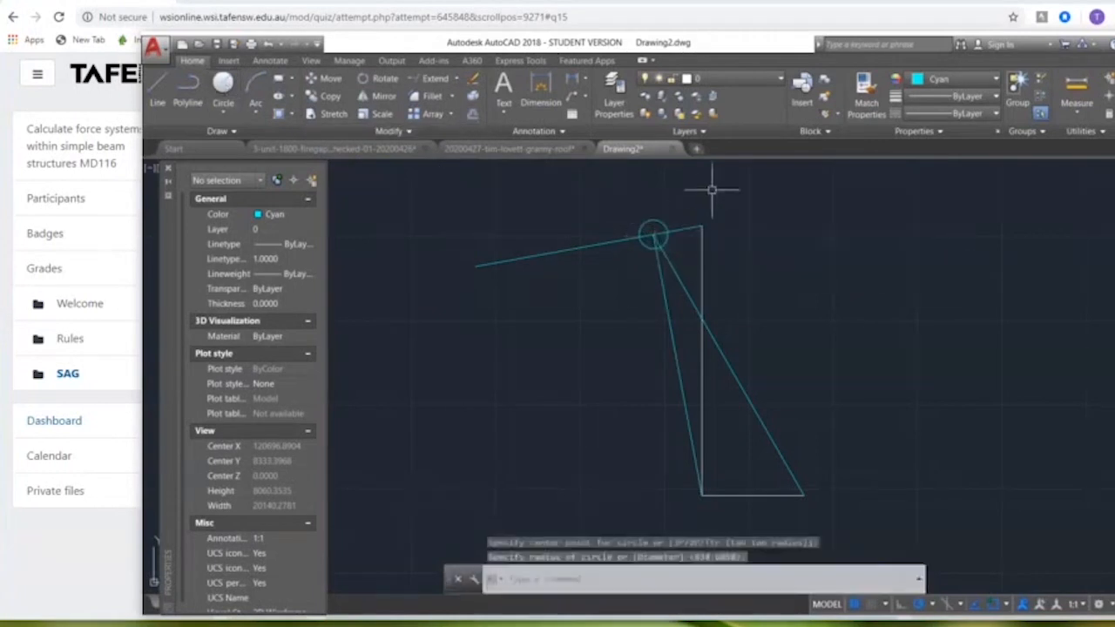
{"action": "scroll", "scroll_direction": "down", "scroll_amount": 3}
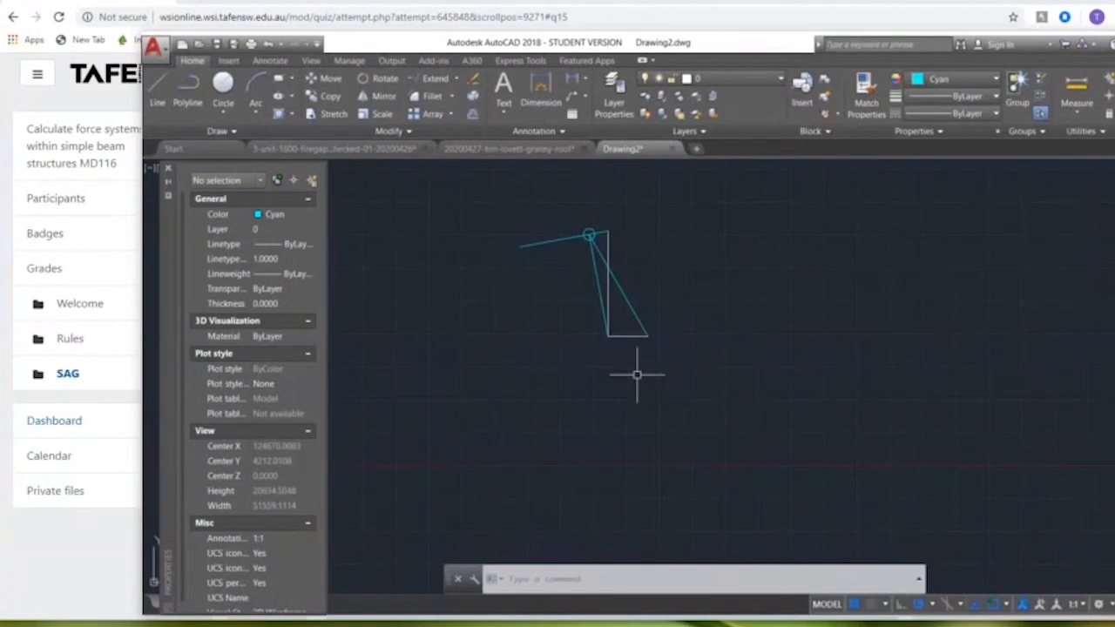
{"action": "mouse_move", "coordinate": [810, 327]}
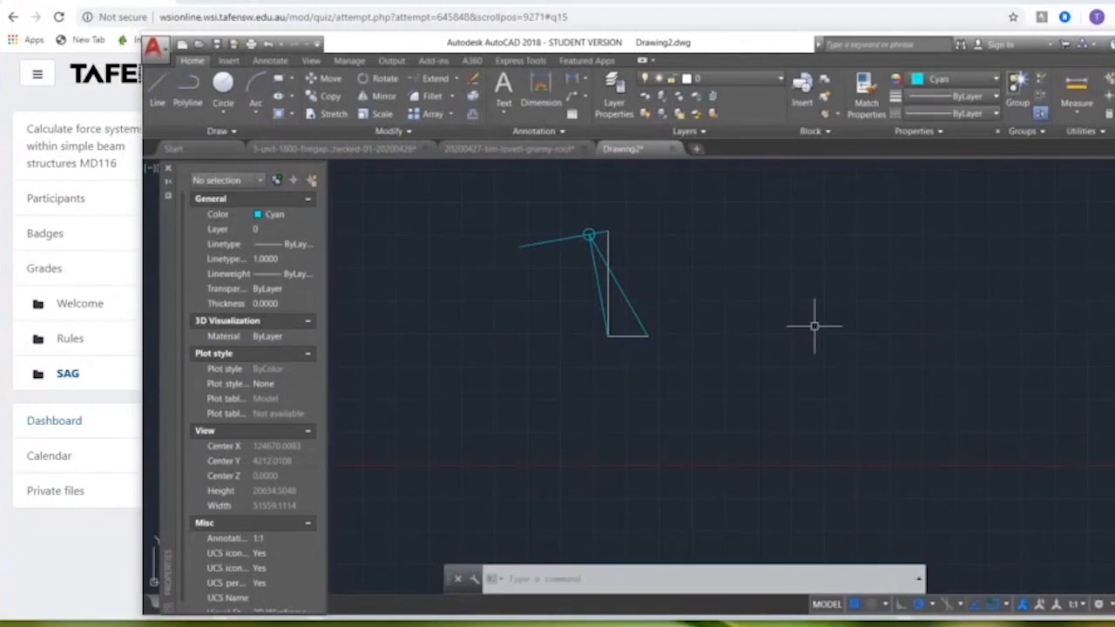
{"action": "mouse_move", "coordinate": [827, 292]}
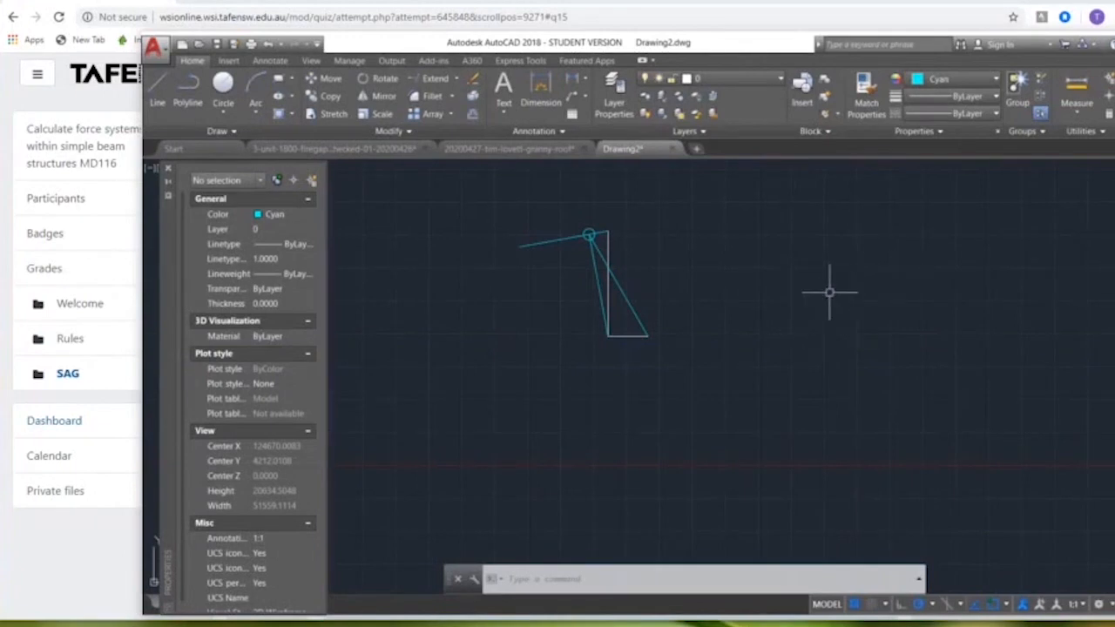
{"action": "mouse_move", "coordinate": [758, 349]}
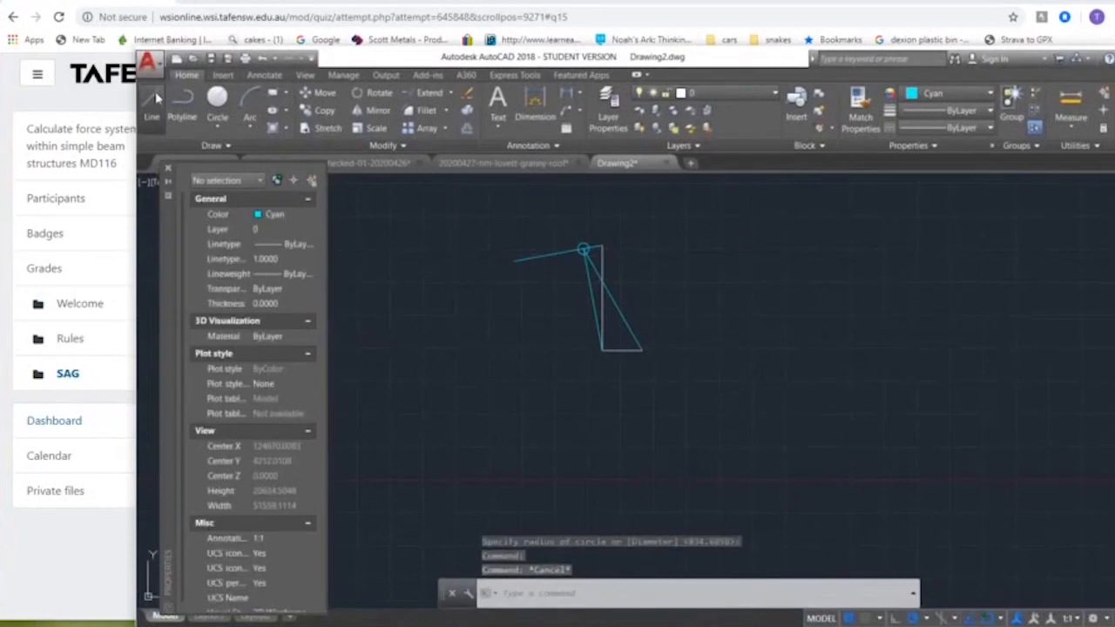
- Draw a 1004-long force line right of the sketch with a small circle at its end
{"action": "left_click", "coordinate": [151, 98]}
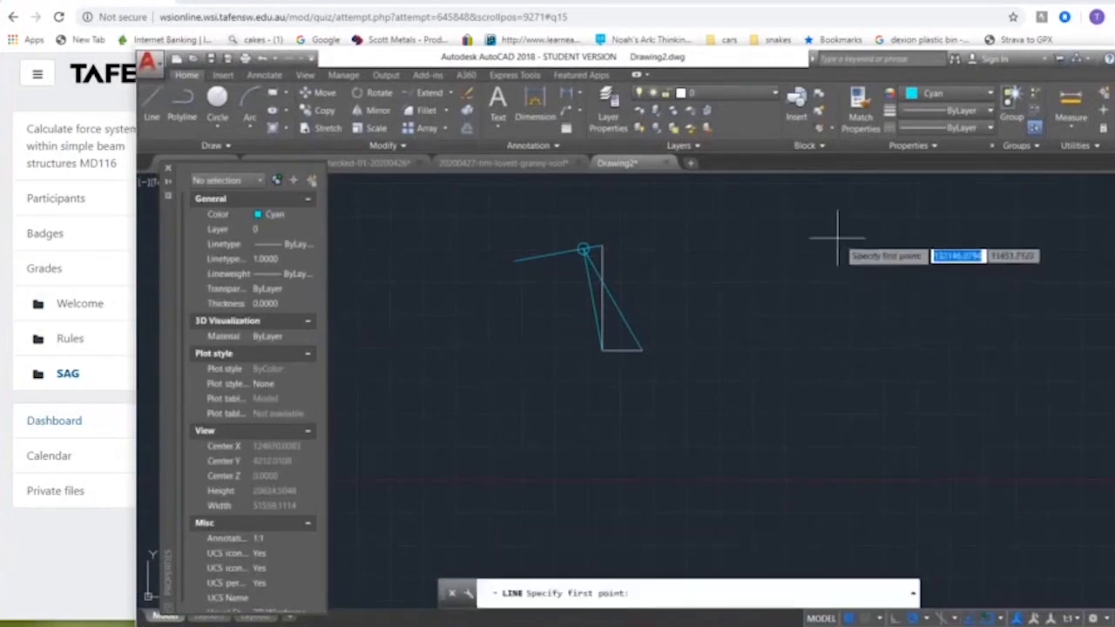
{"action": "left_click", "coordinate": [836, 236]}
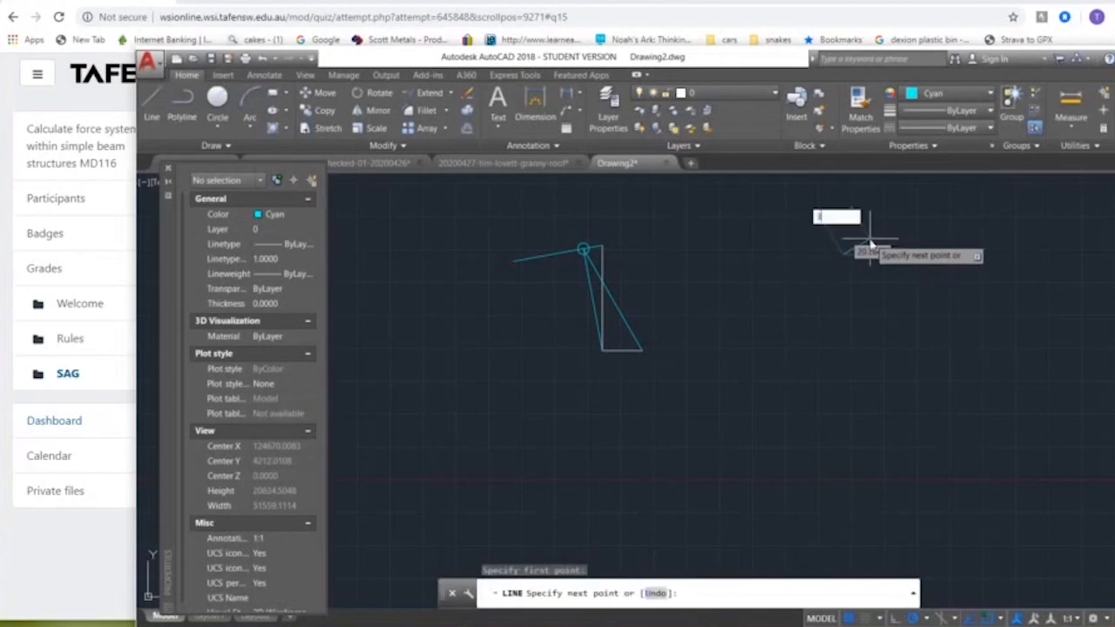
{"action": "type", "text": "1004"}
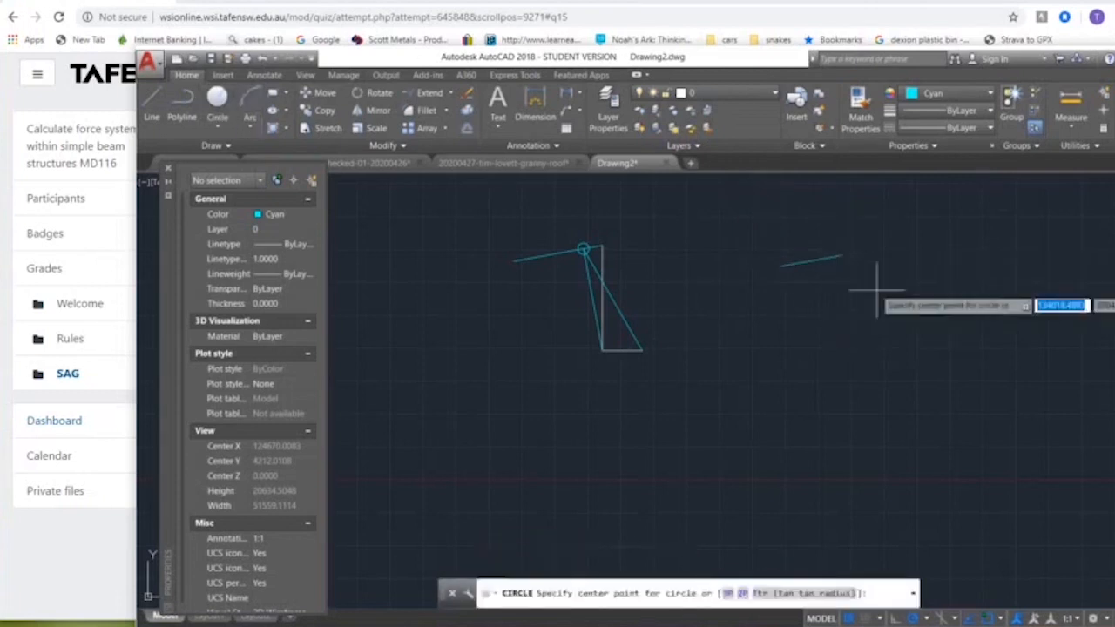
{"action": "left_click", "coordinate": [844, 256]}
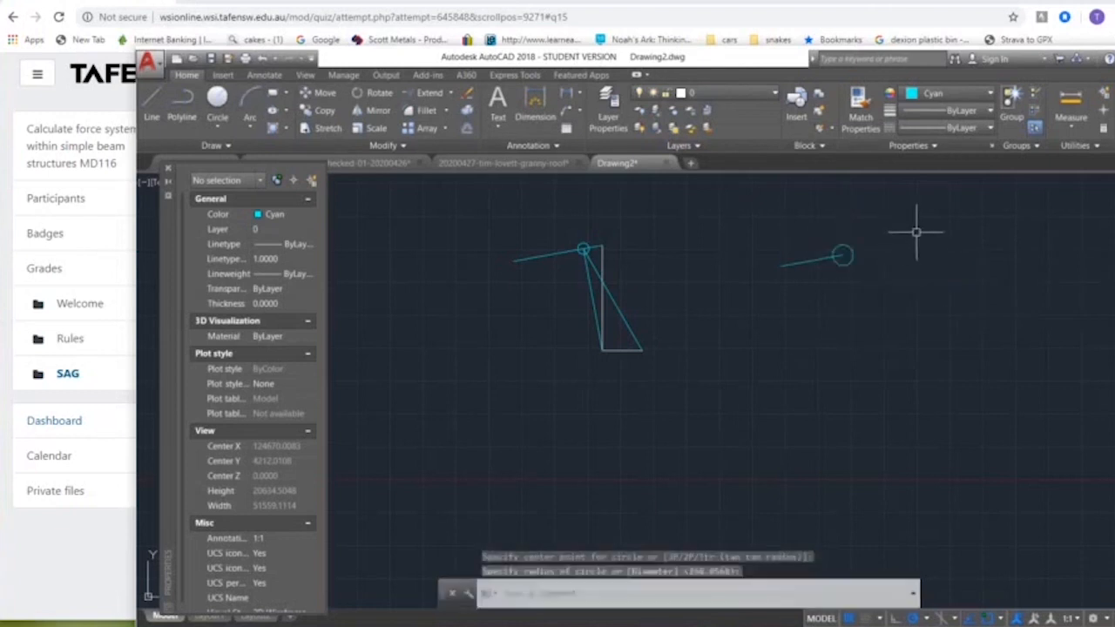
{"action": "mouse_move", "coordinate": [658, 255]}
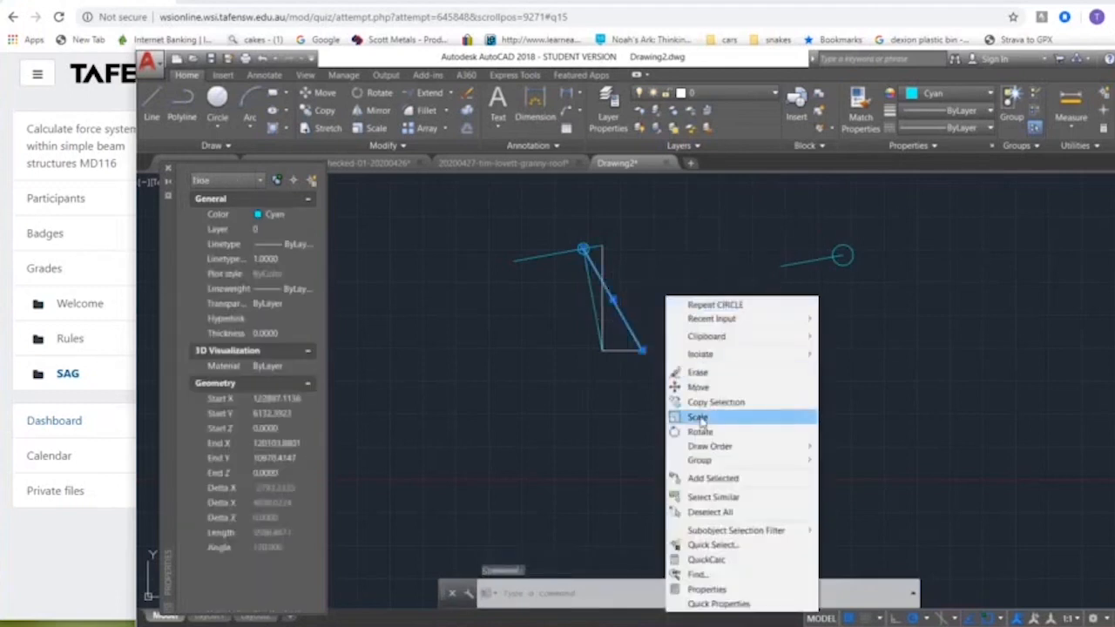
- Copy the brace line from its top end toward the force line's circle
{"action": "left_click", "coordinate": [697, 417]}
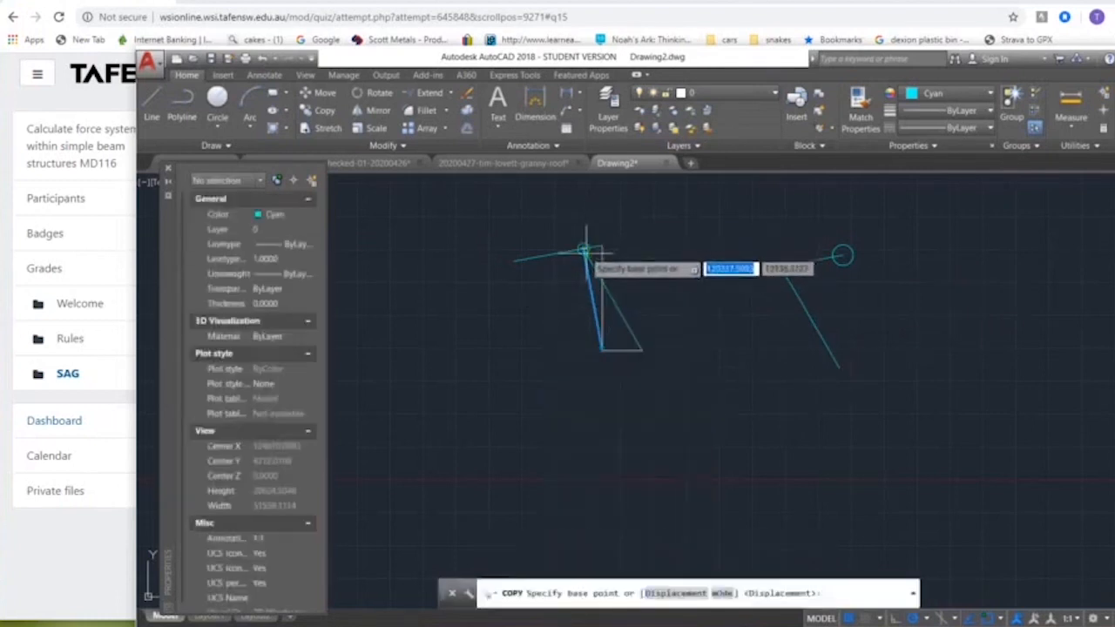
{"action": "left_click", "coordinate": [584, 250]}
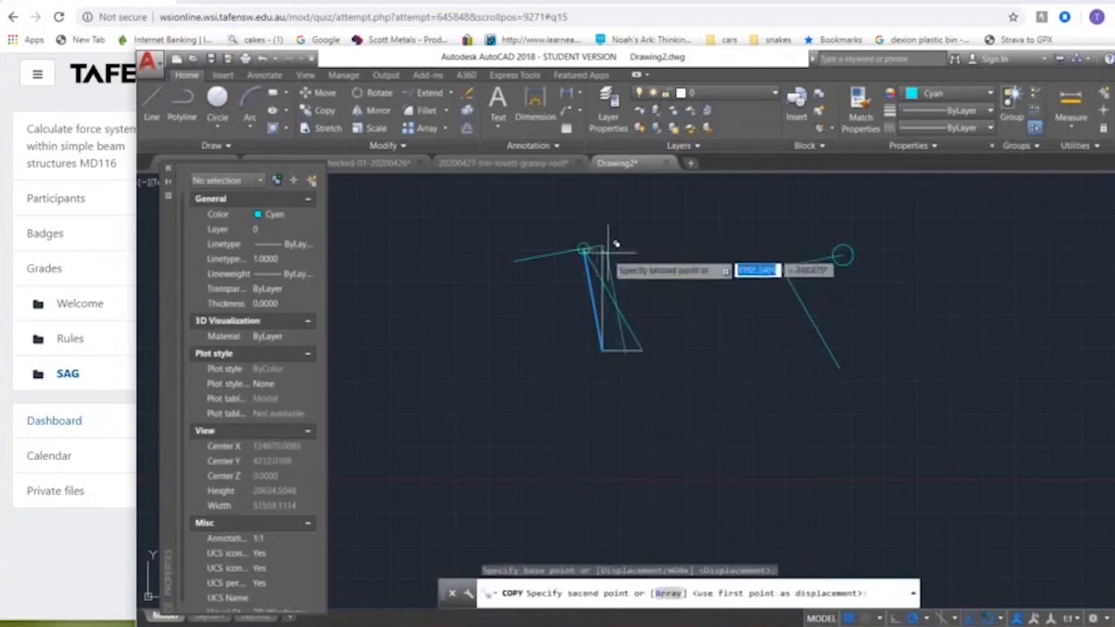
{"action": "mouse_move", "coordinate": [823, 358]}
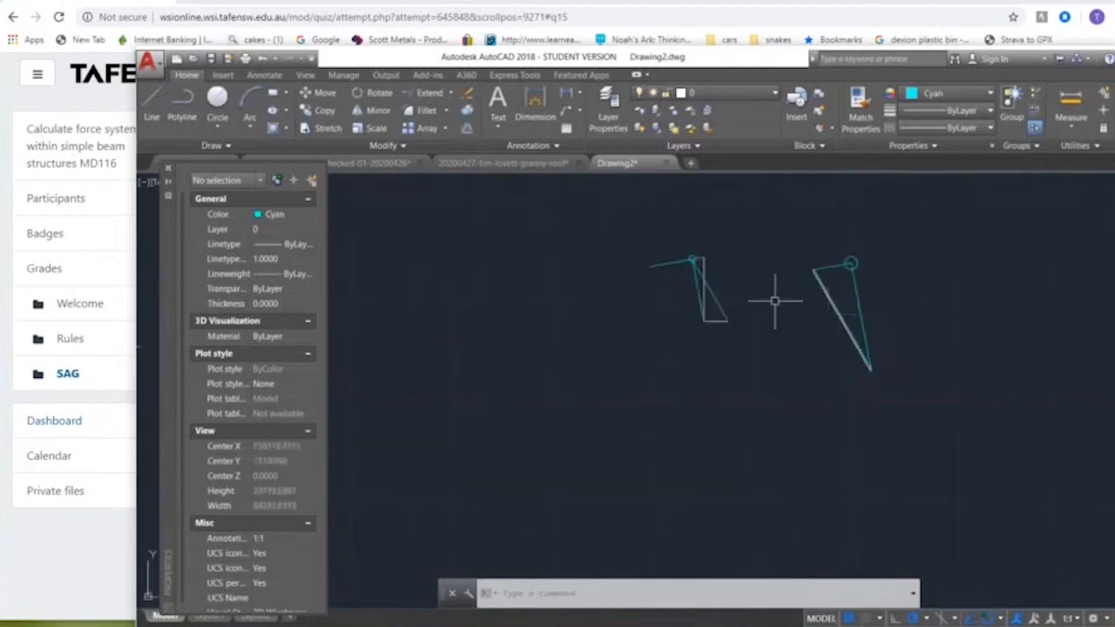
{"action": "left_click", "coordinate": [714, 300]}
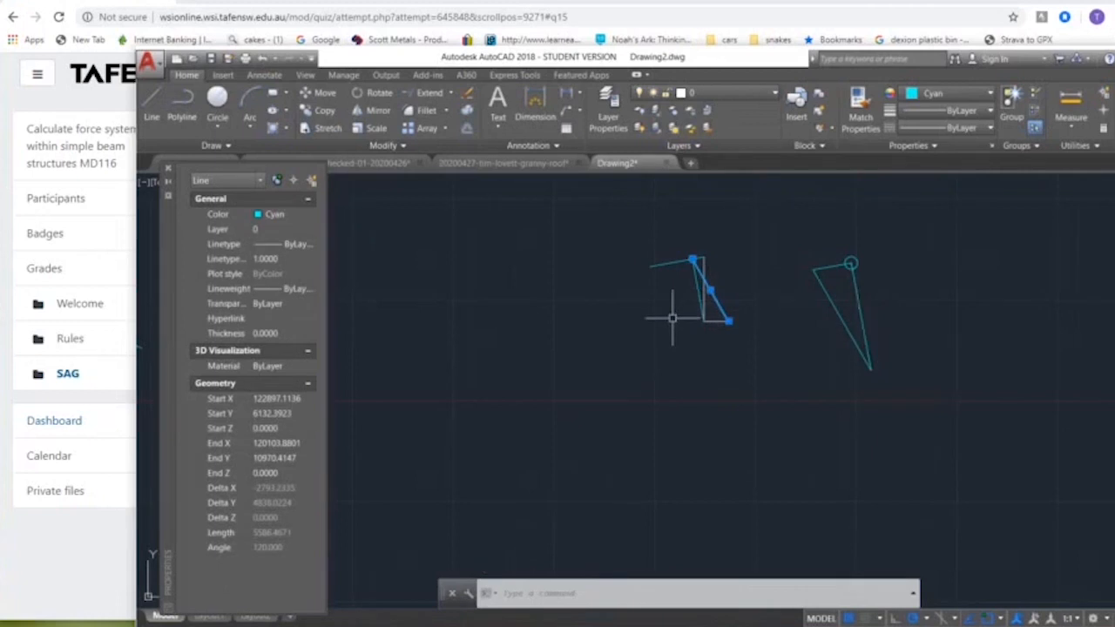
{"action": "mouse_move", "coordinate": [780, 270]}
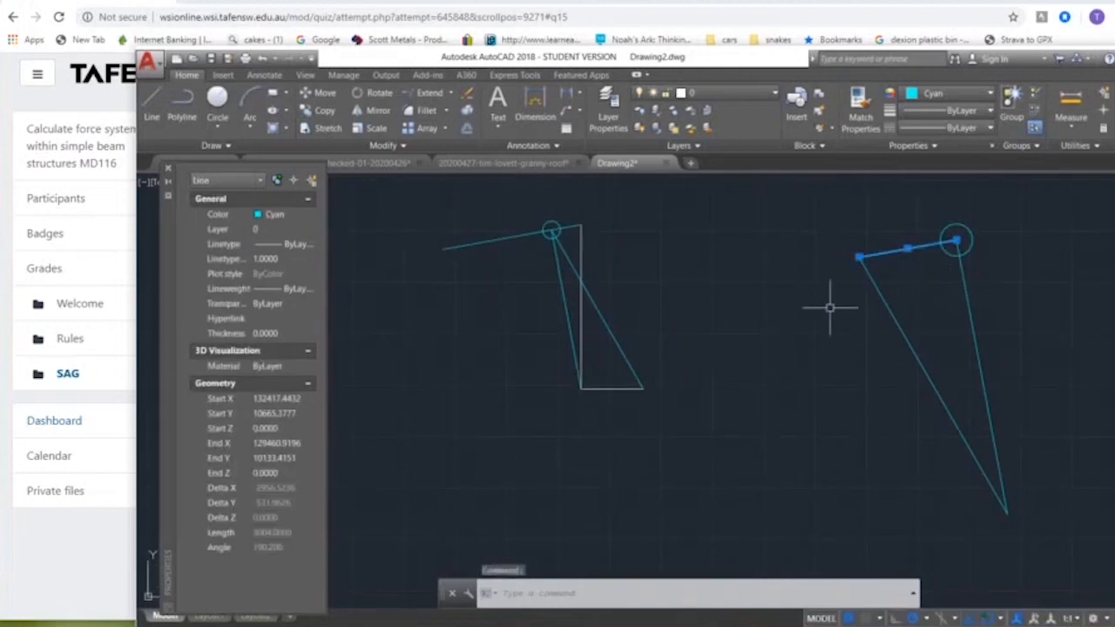
{"action": "mouse_move", "coordinate": [897, 365]}
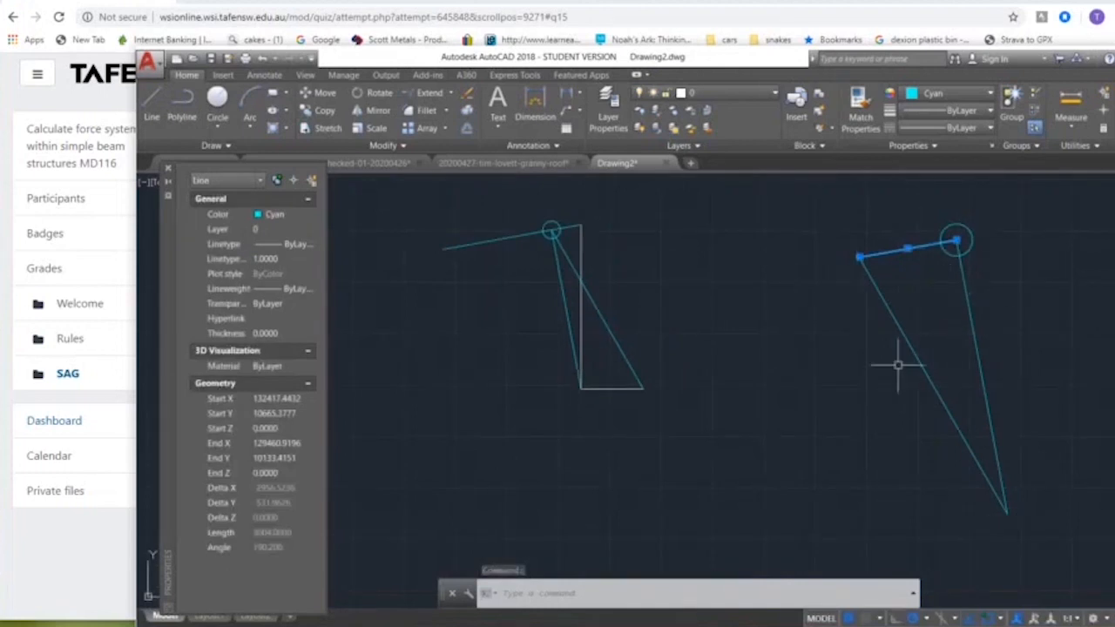
{"action": "mouse_move", "coordinate": [912, 328]}
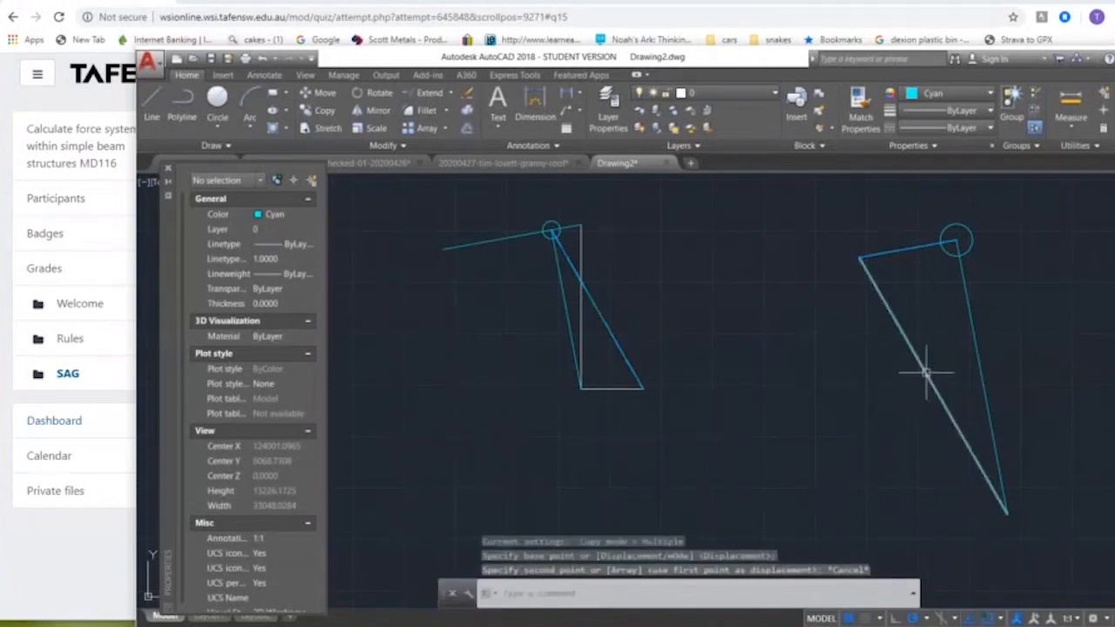
{"action": "left_click", "coordinate": [932, 383]}
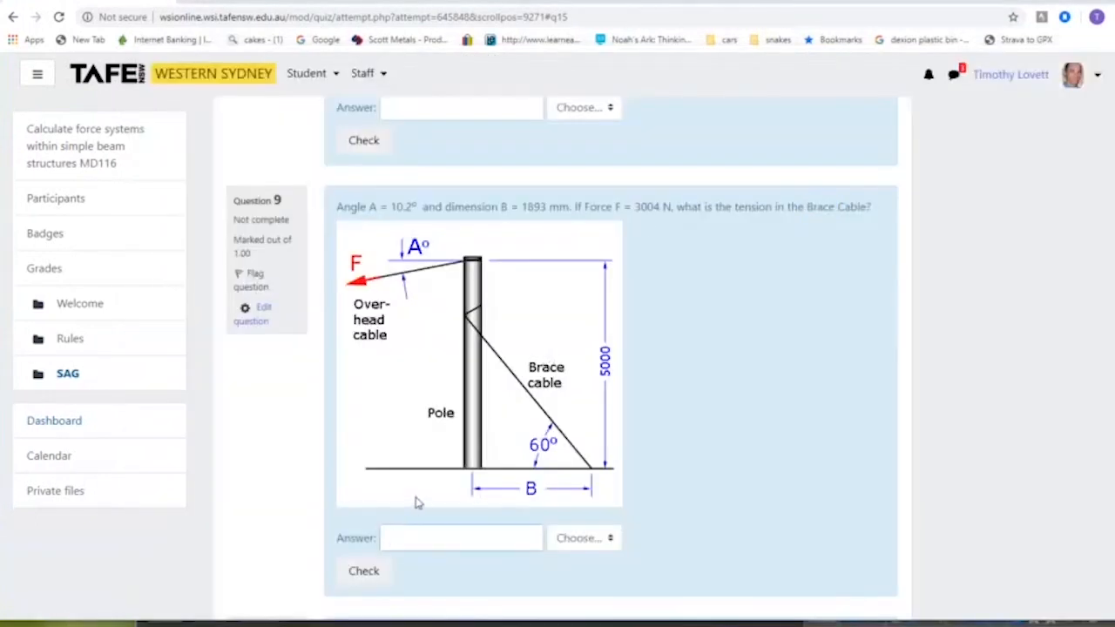
- Answer question 9 with 9017 N and check it, getting it marked correct
{"action": "type", "text": "9017"}
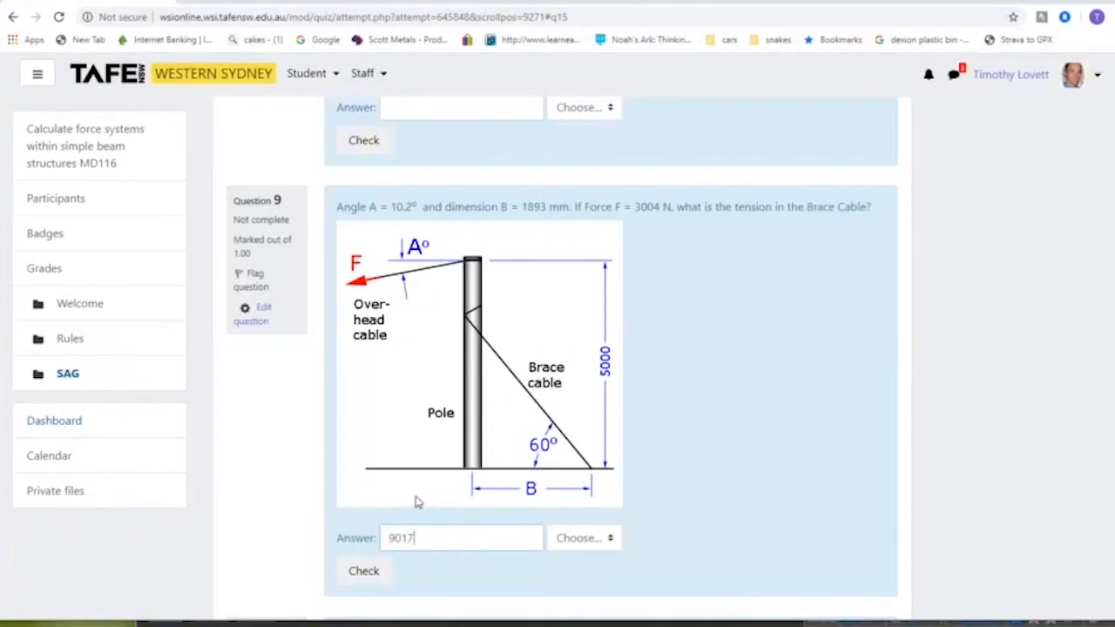
{"action": "left_click", "coordinate": [584, 537]}
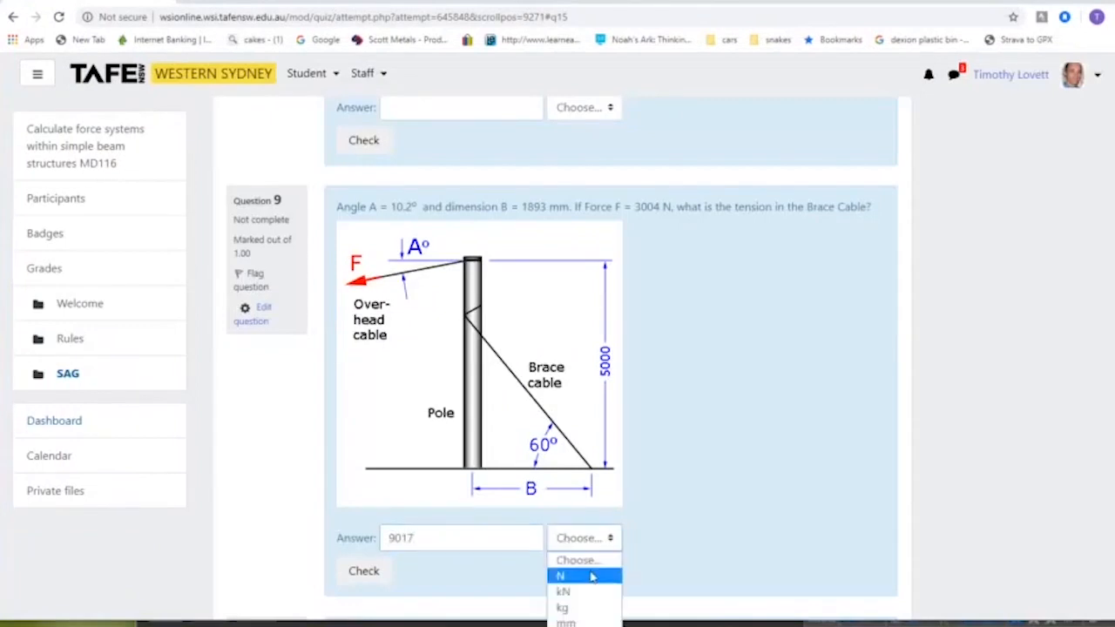
{"action": "left_click", "coordinate": [560, 575]}
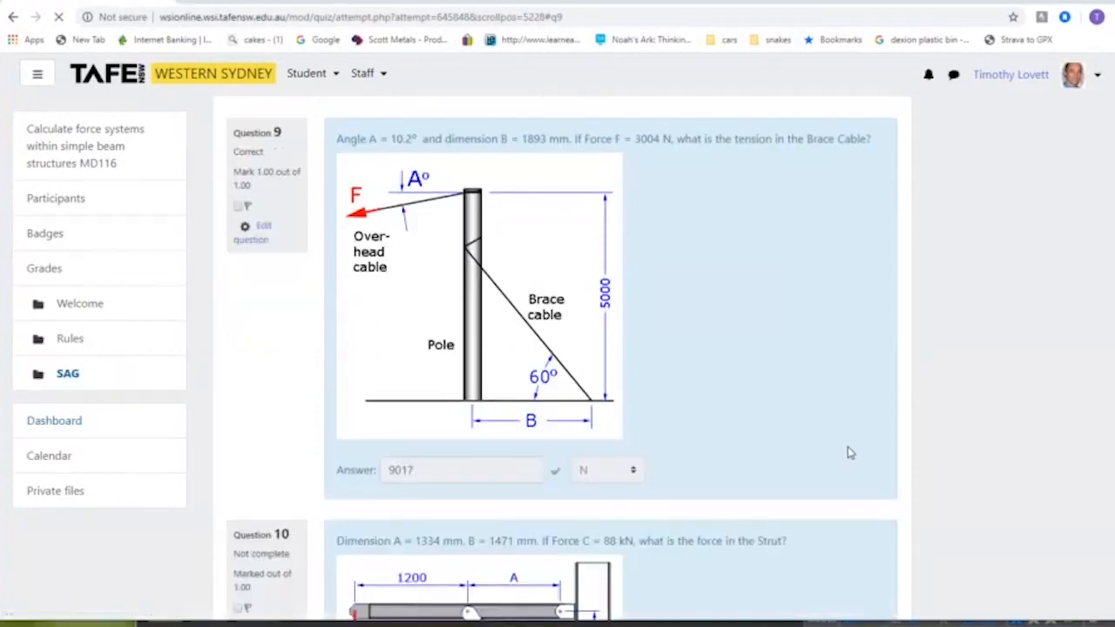
{"action": "left_click", "coordinate": [250, 211]}
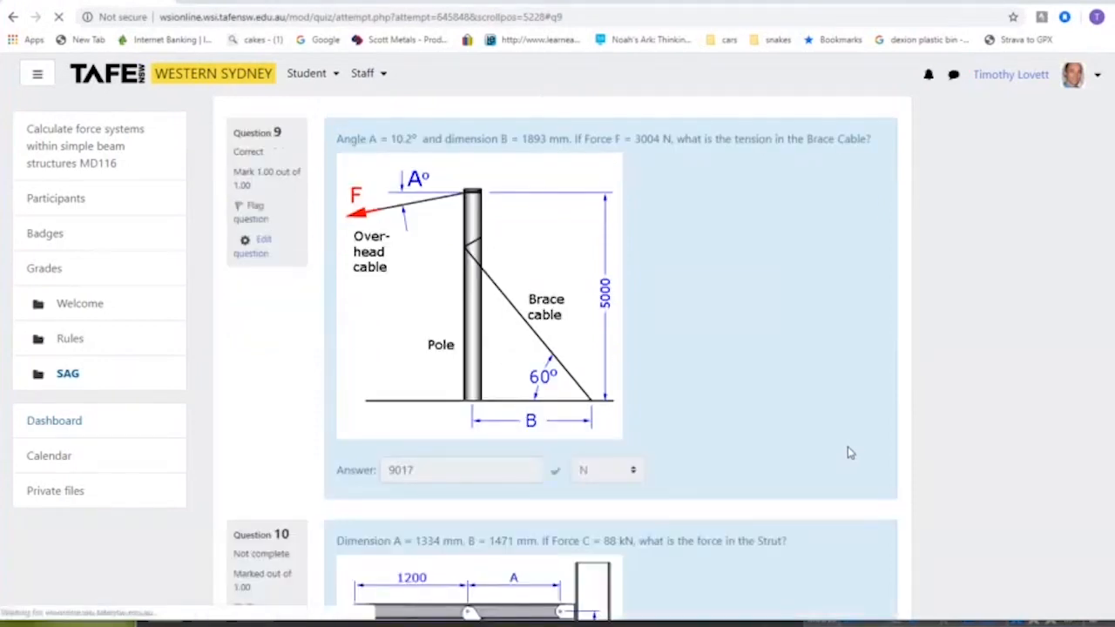